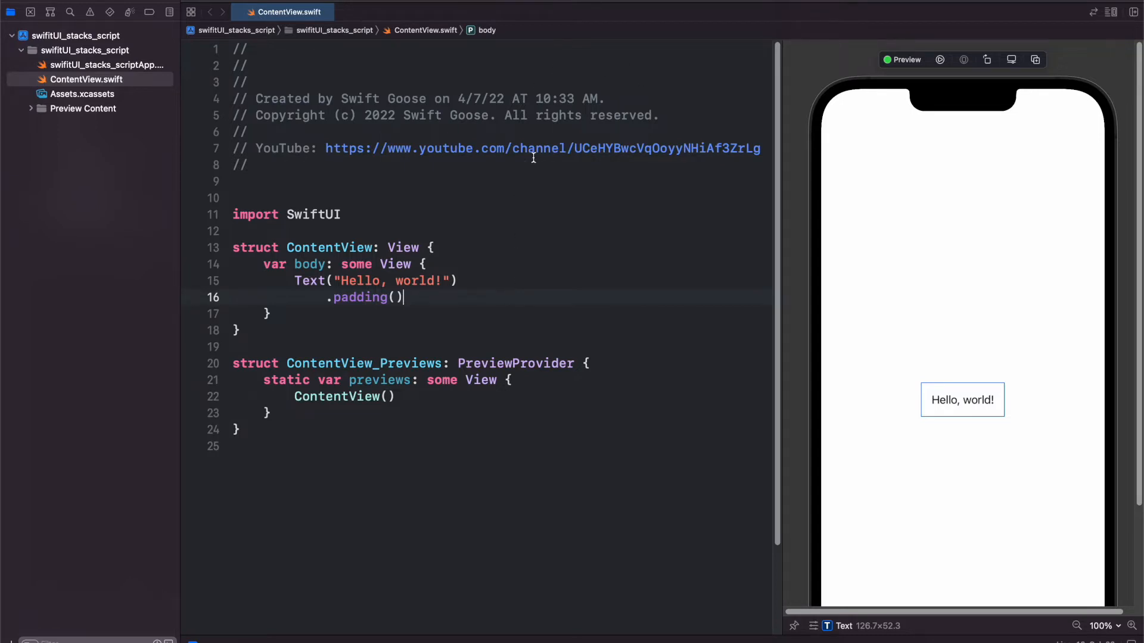
# - Duplicate the Hello, world! Text line and change the copy to 'Hello, cheddar!'
pyautogui.scroll(-3)
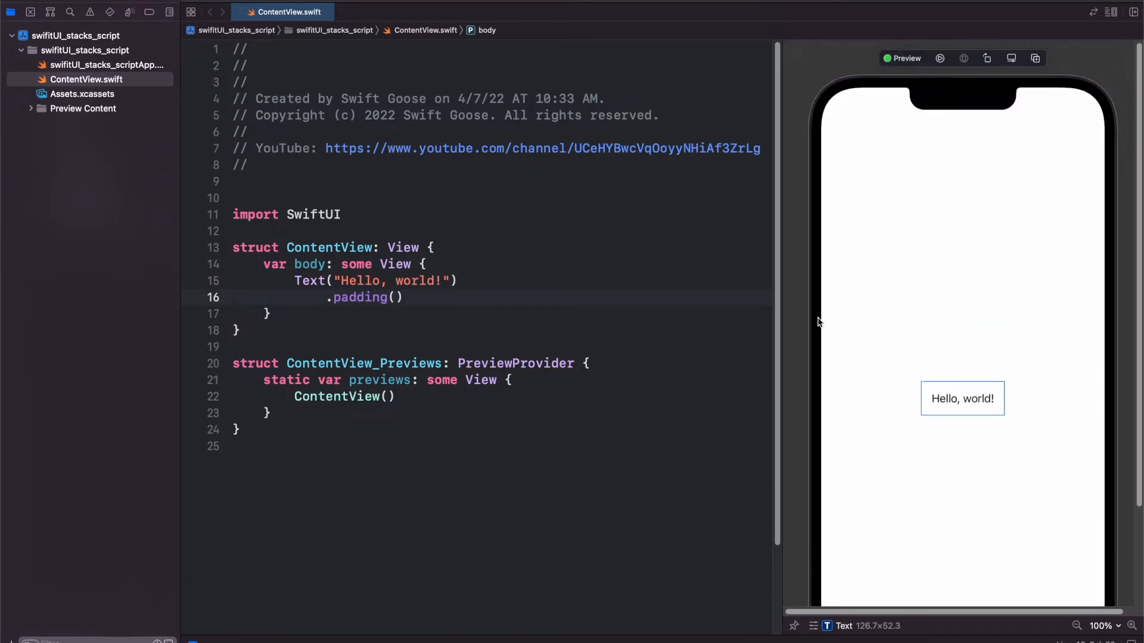
pyautogui.click(405, 296)
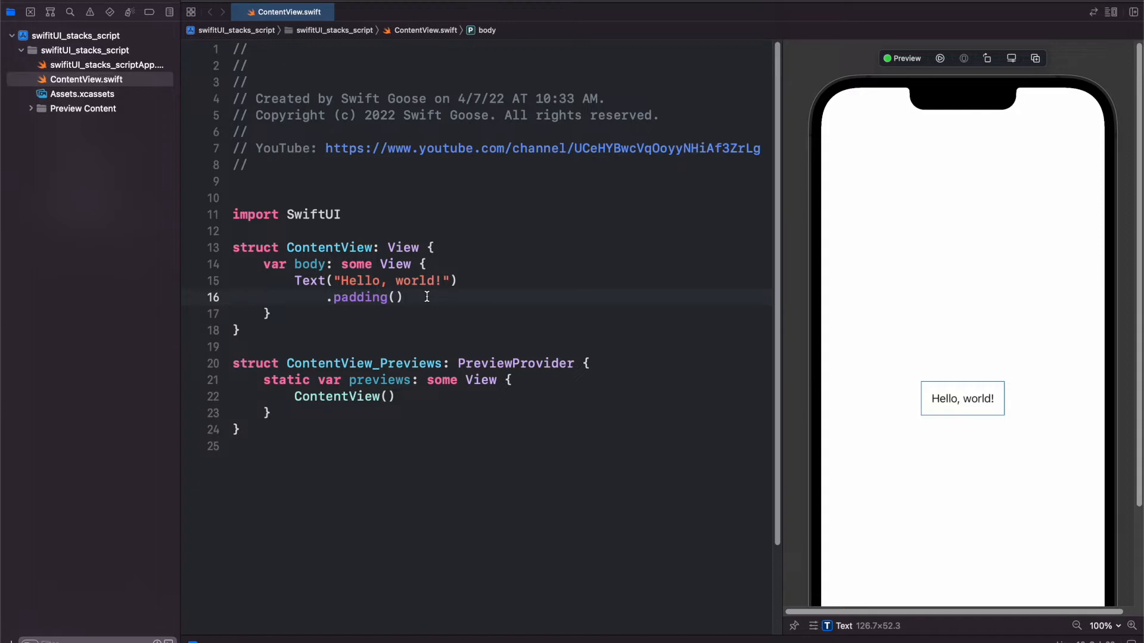
pyautogui.doubleClick(358, 281)
pyautogui.write('Text("Hello, world!")')
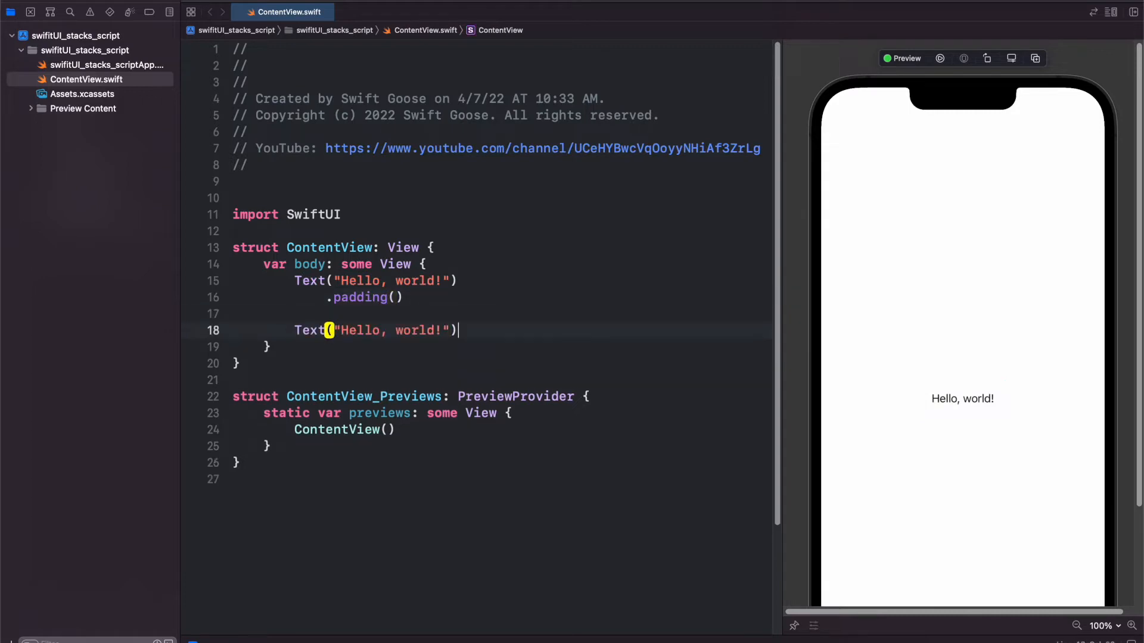
pyautogui.click(962, 400)
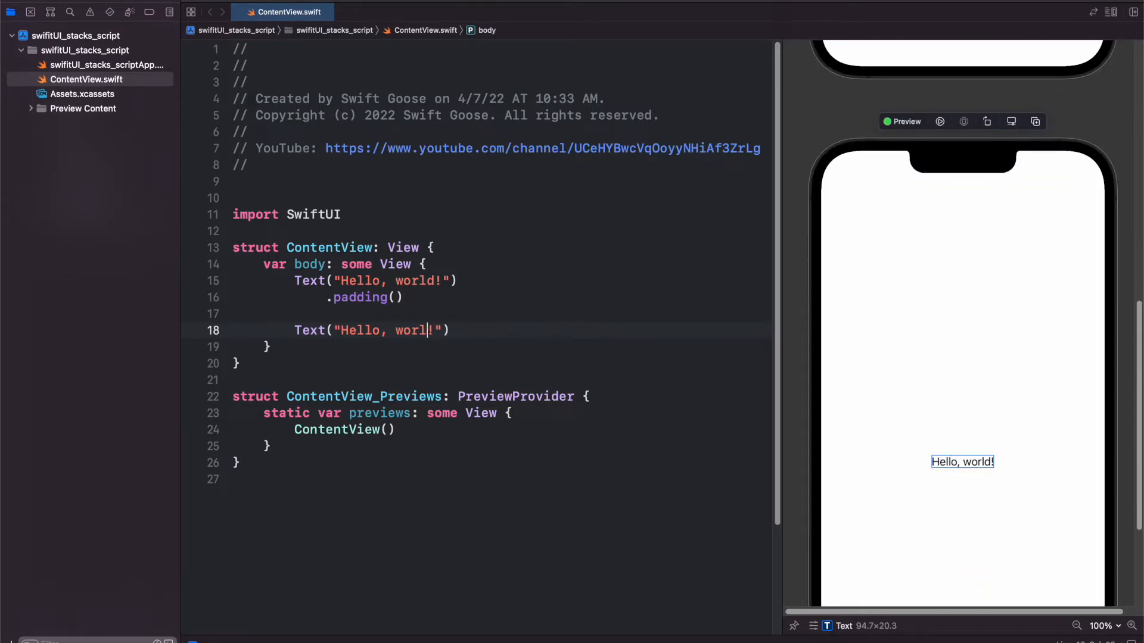
pyautogui.write('cheddar')
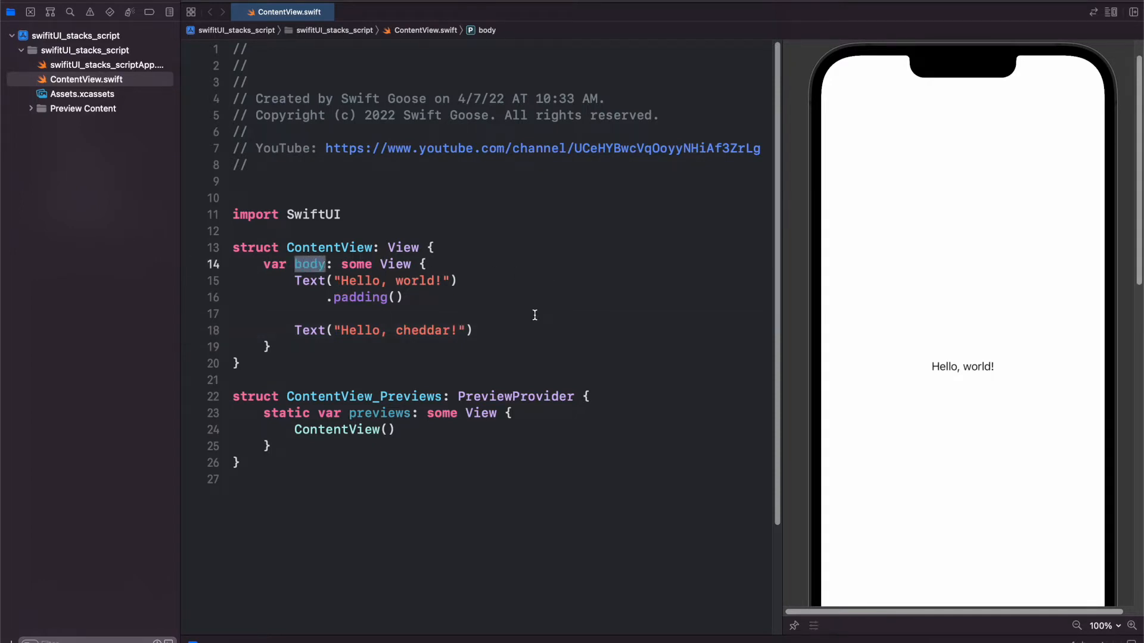
pyautogui.moveTo(314, 283)
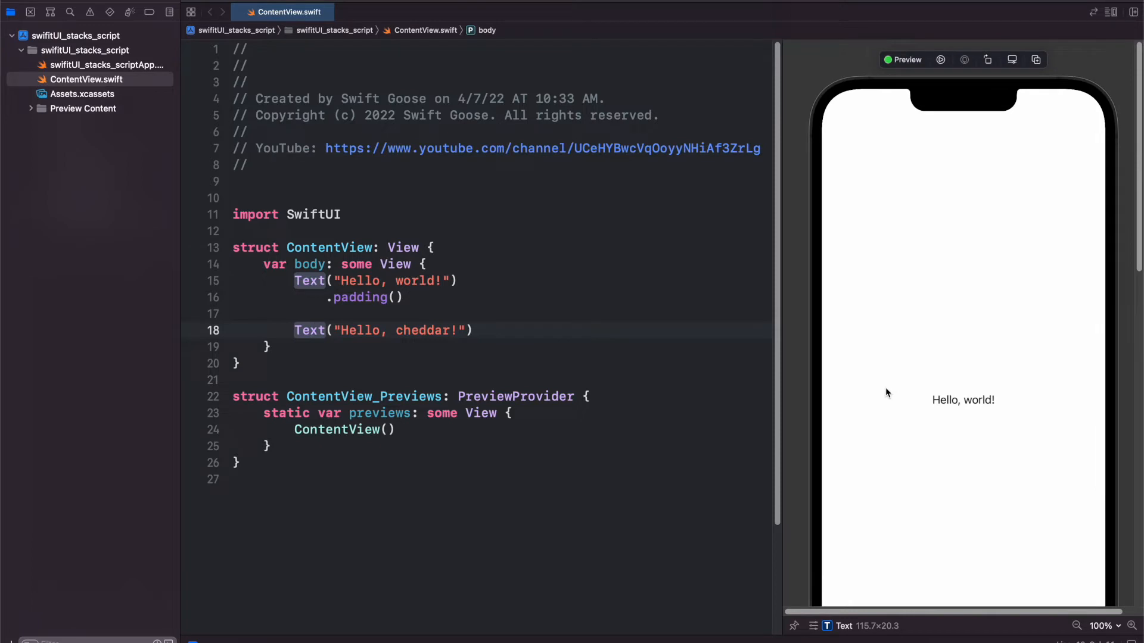
pyautogui.moveTo(483, 273)
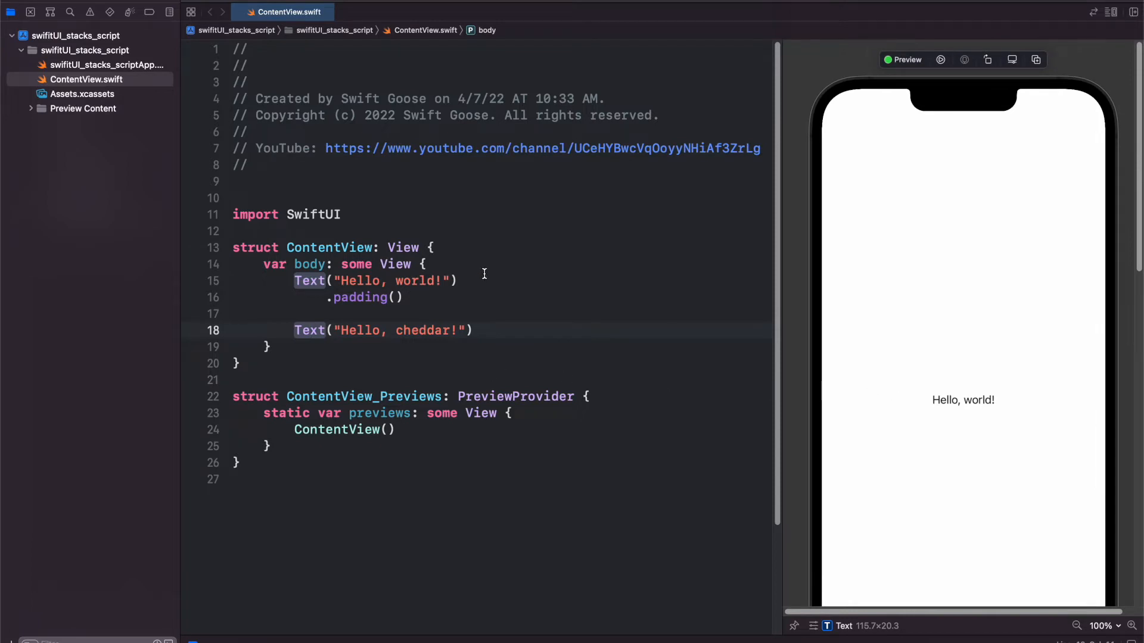
# - Wrap the two Text views in an HStack so they sit side by side
pyautogui.click(426, 264)
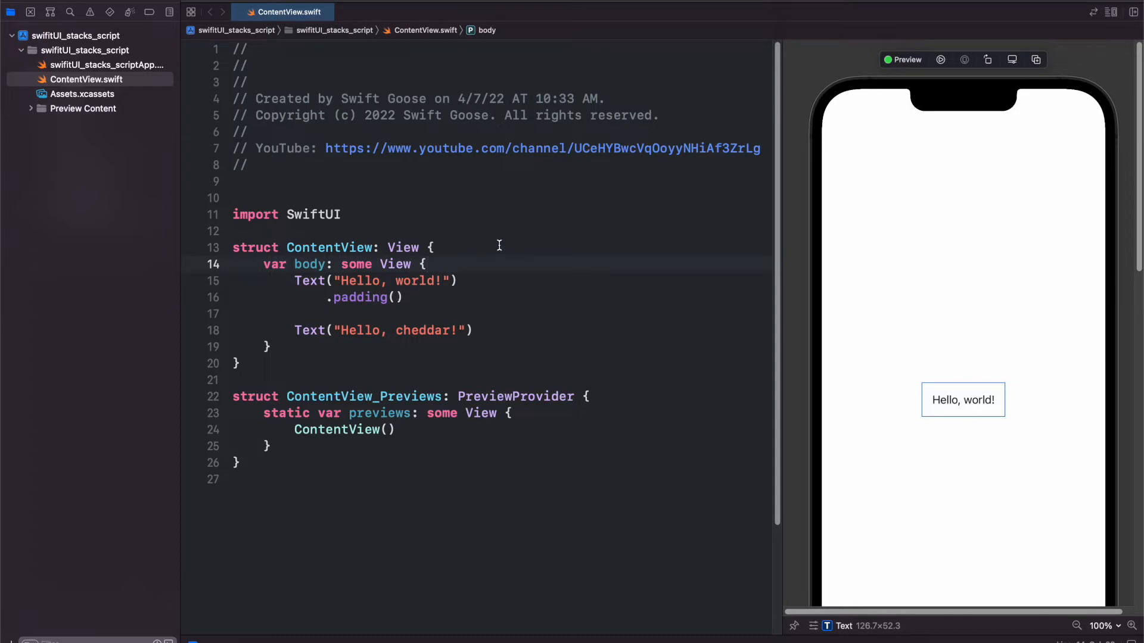
pyautogui.moveTo(466, 270)
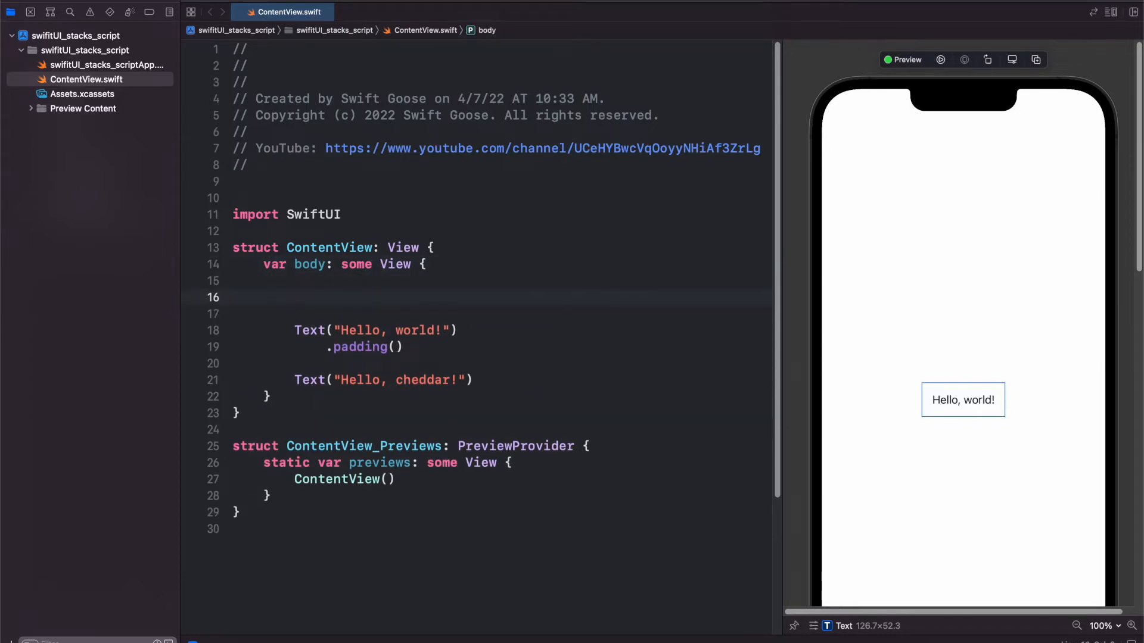
pyautogui.write('H')
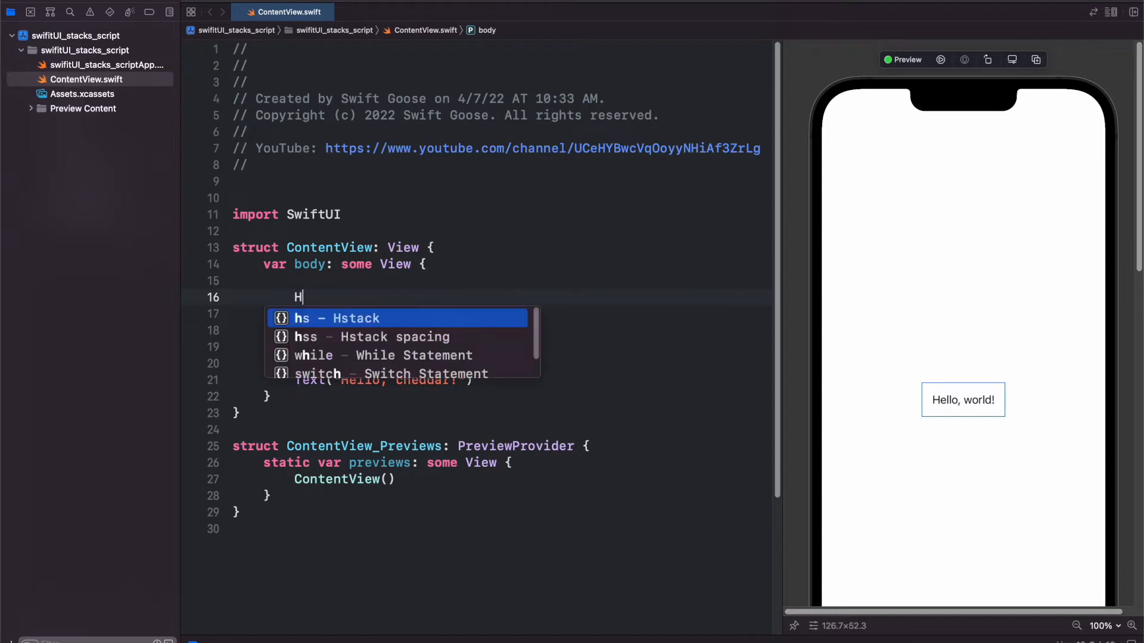
pyautogui.write('Stack {')
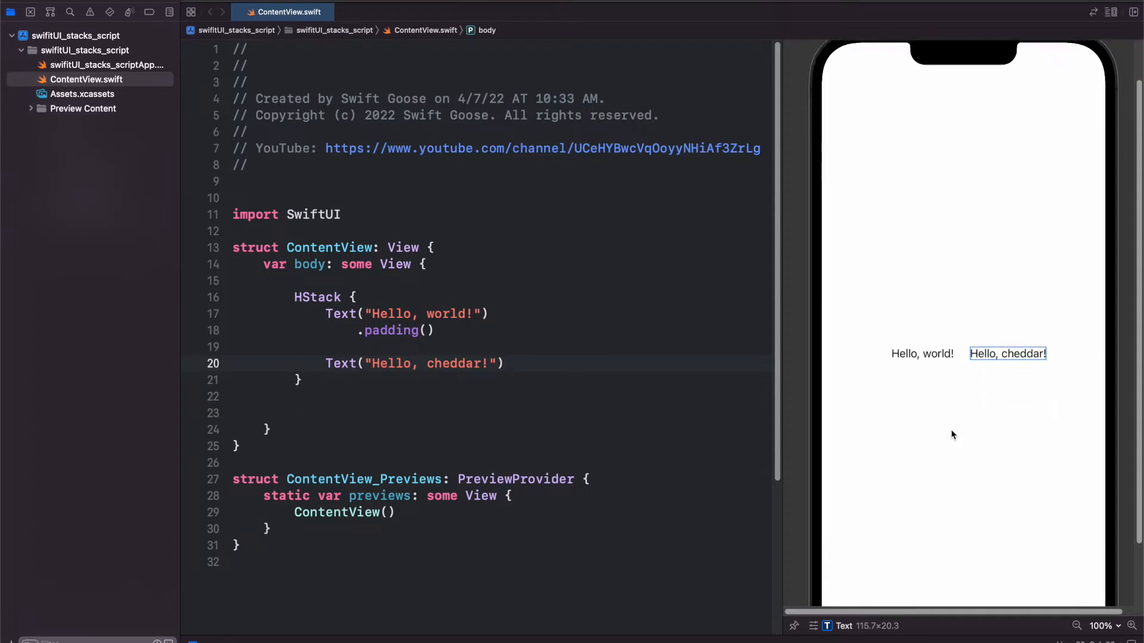
# - Inspect the HStack and both Text views in the canvas, then add .padding() to Hello, cheddar!
pyautogui.click(316, 296)
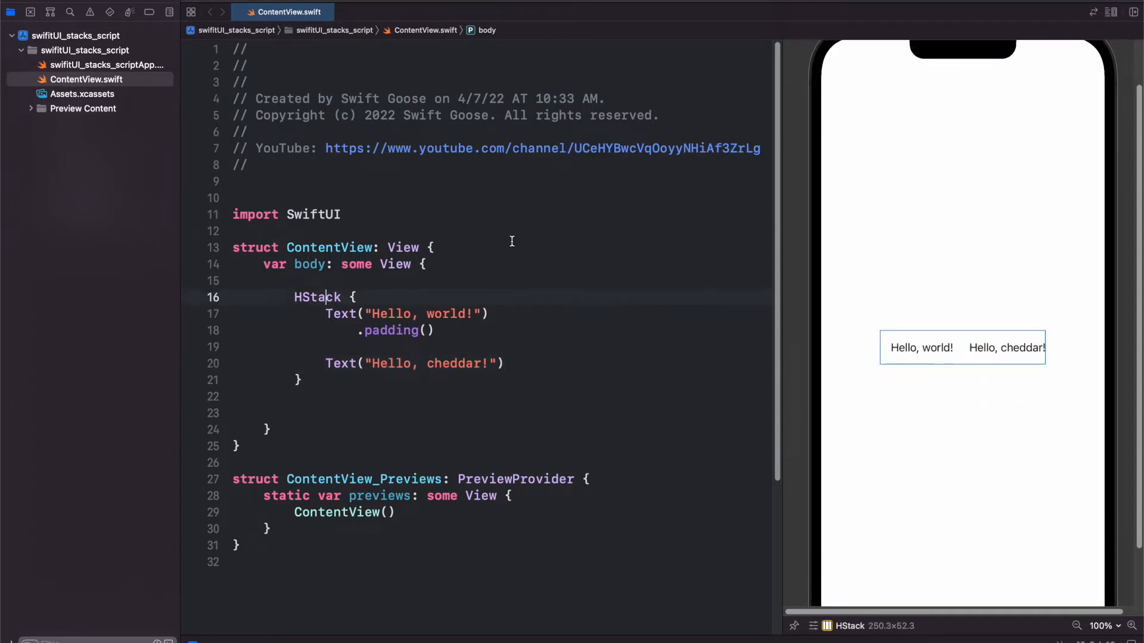
pyautogui.moveTo(943, 325)
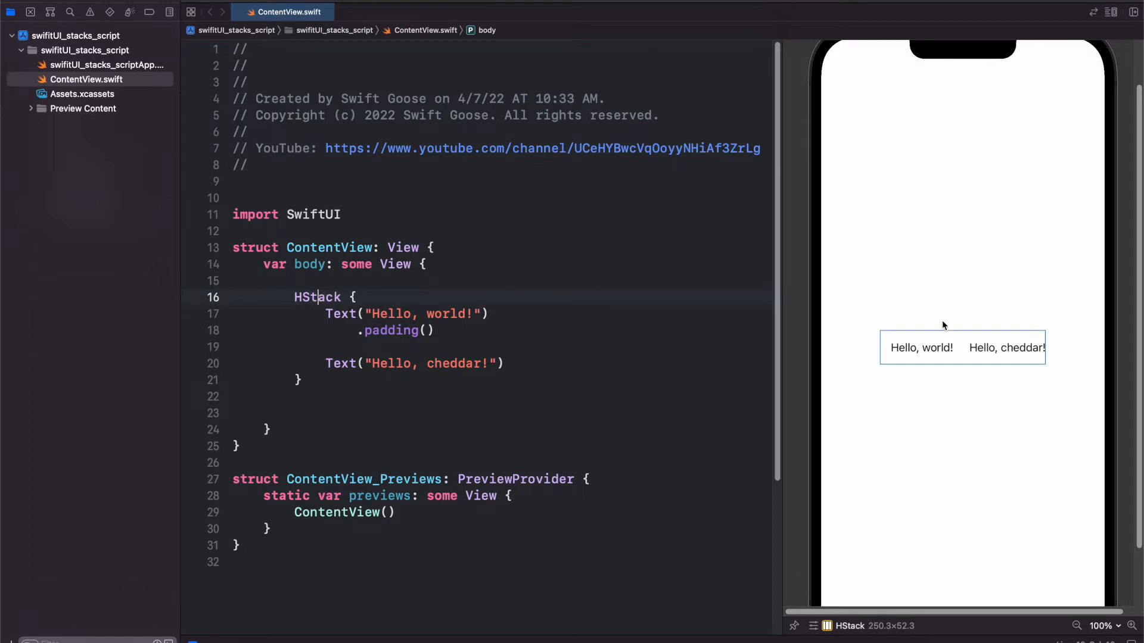
pyautogui.moveTo(975, 337)
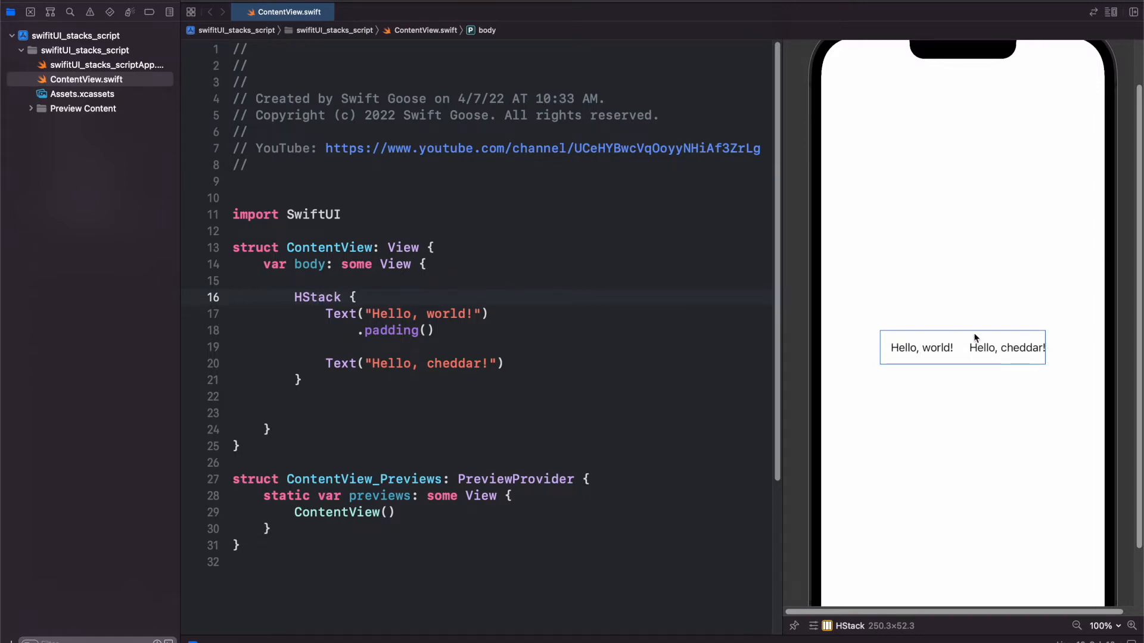
pyautogui.click(921, 348)
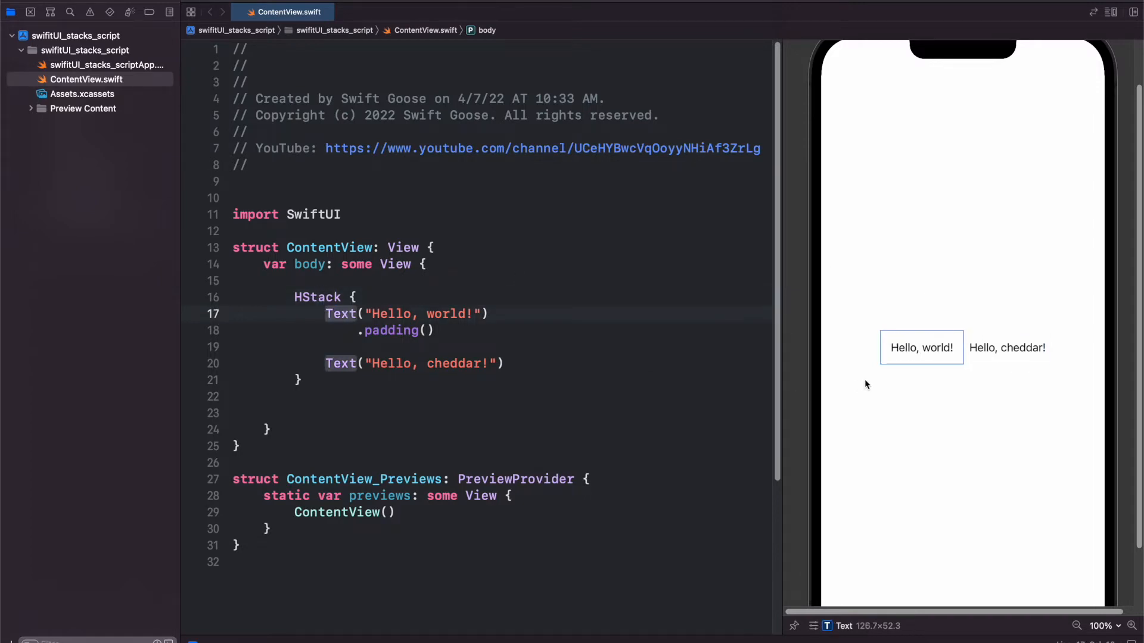
pyautogui.click(340, 363)
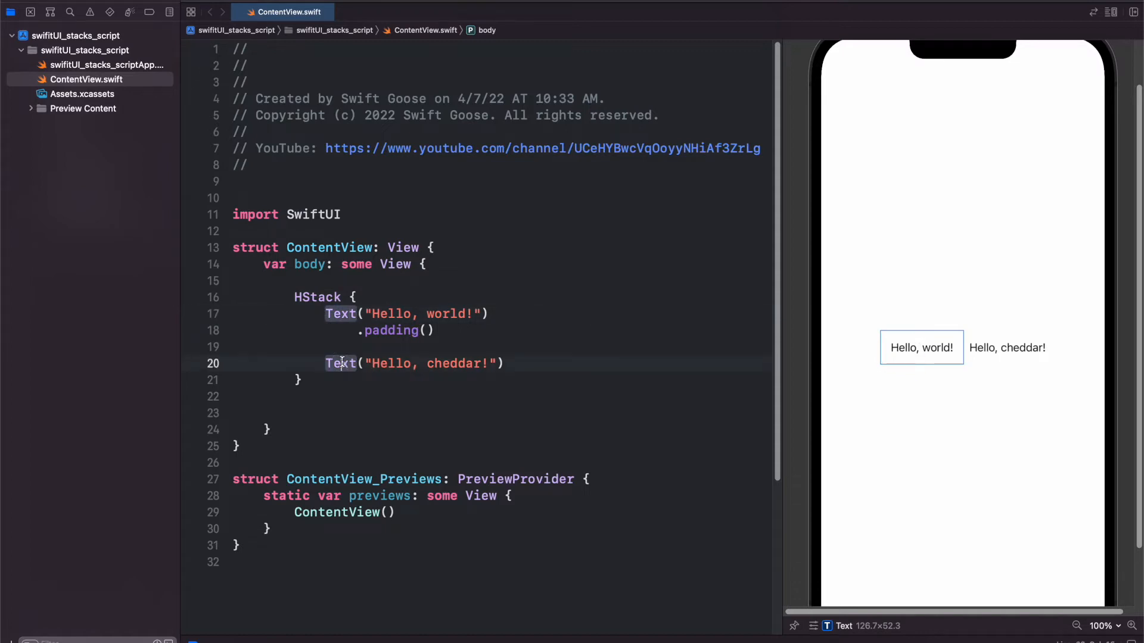
pyautogui.click(1007, 347)
pyautogui.write('.padding(')
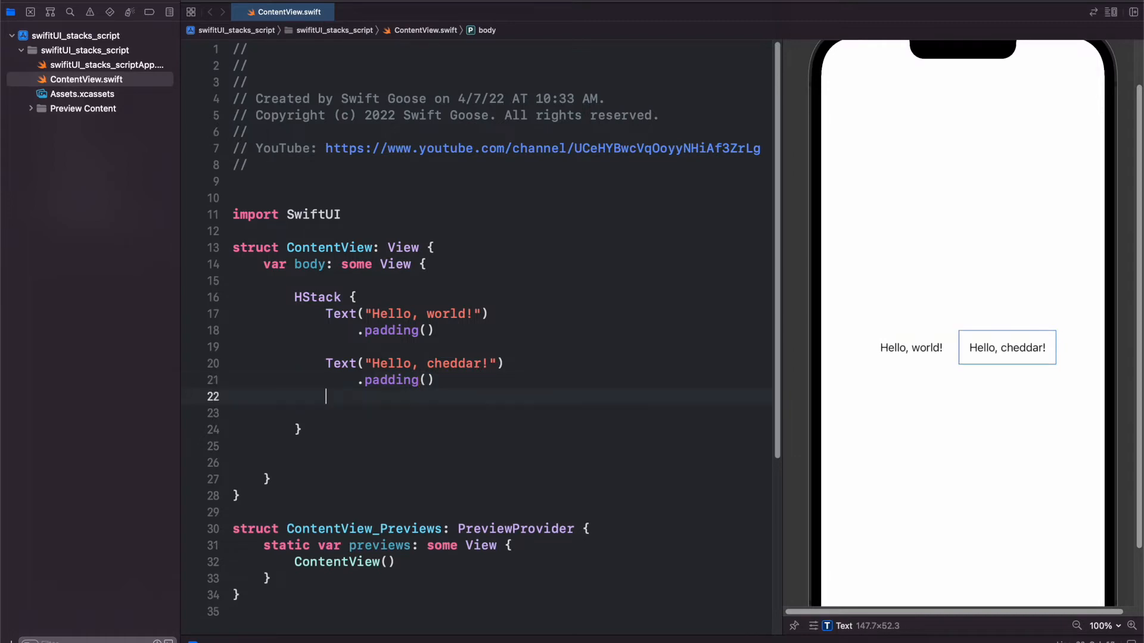
# - Add .background(Color.orange) under the Hello, cheddar! padding
pyautogui.write('.background()')
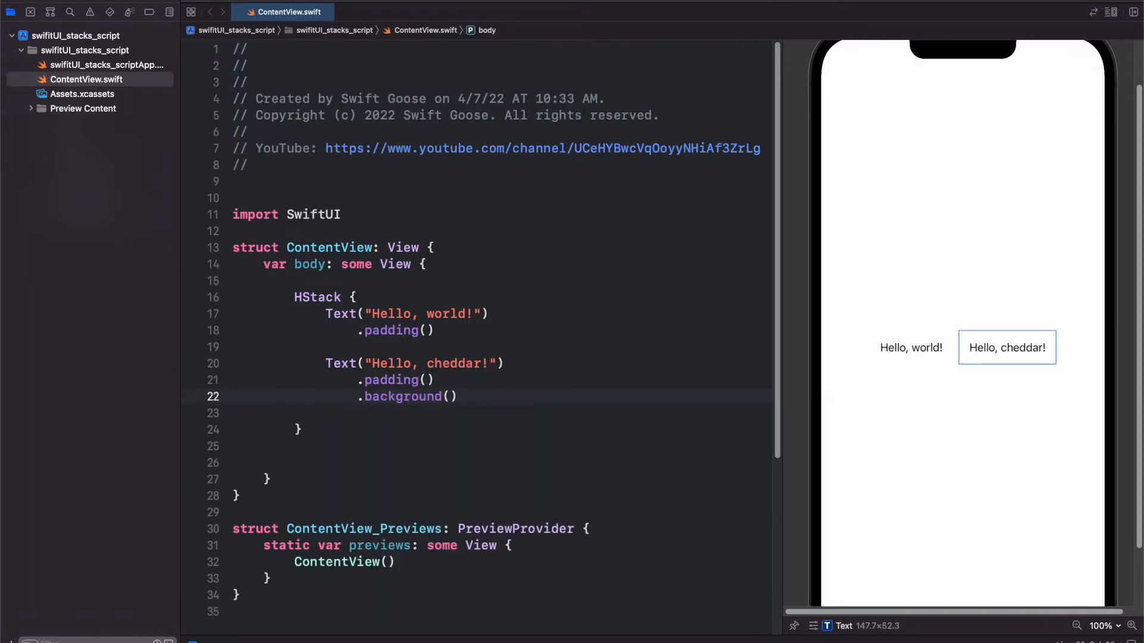
pyautogui.write('C')
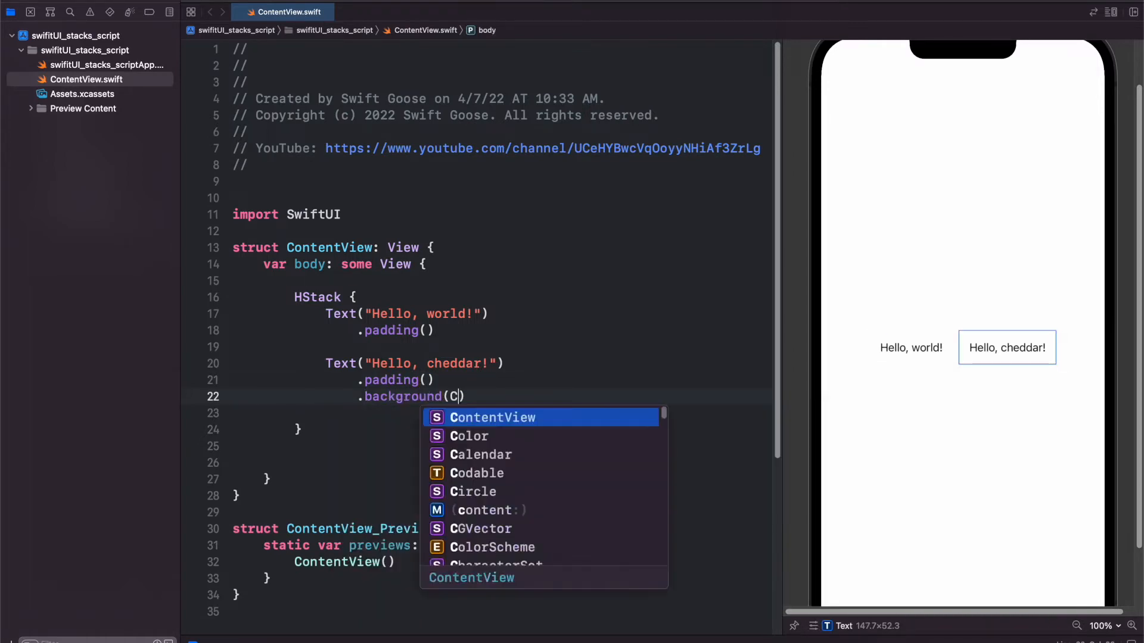
pyautogui.write('olor.orange')
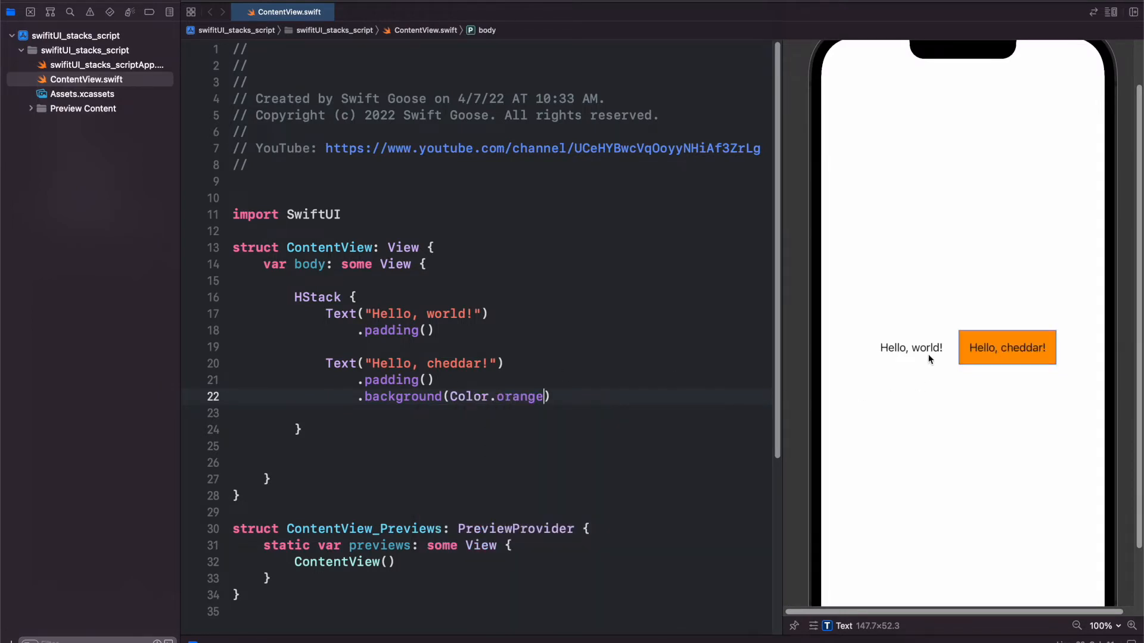
pyautogui.moveTo(806, 374)
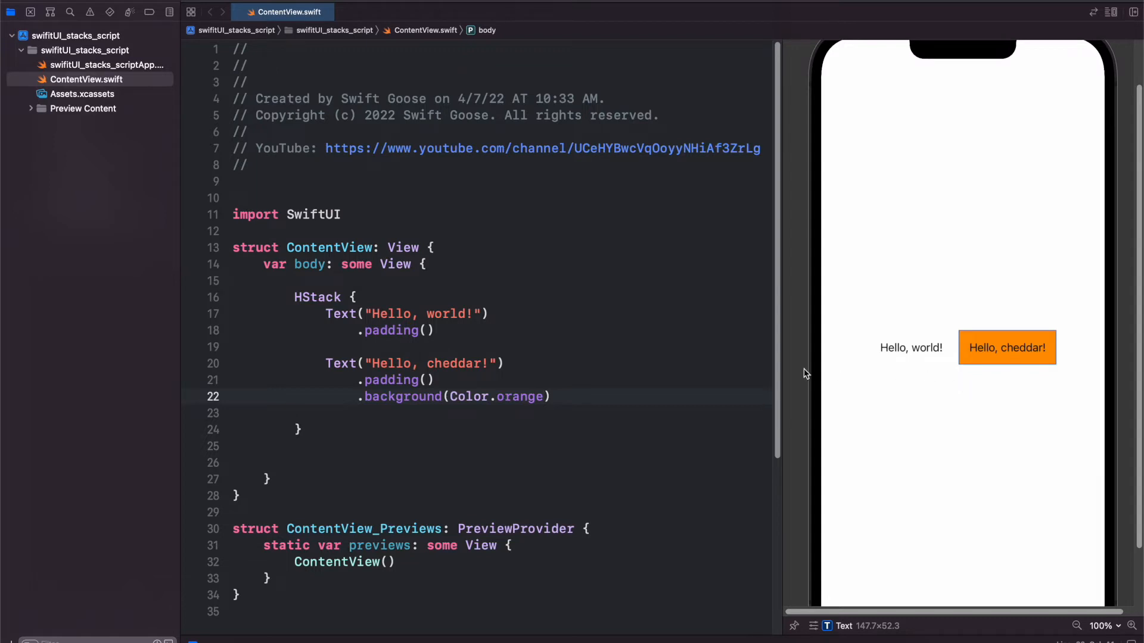
# - Copy the background line under Hello, world! as Color.gray, and duplicate the HStack
pyautogui.tripleClick(452, 396)
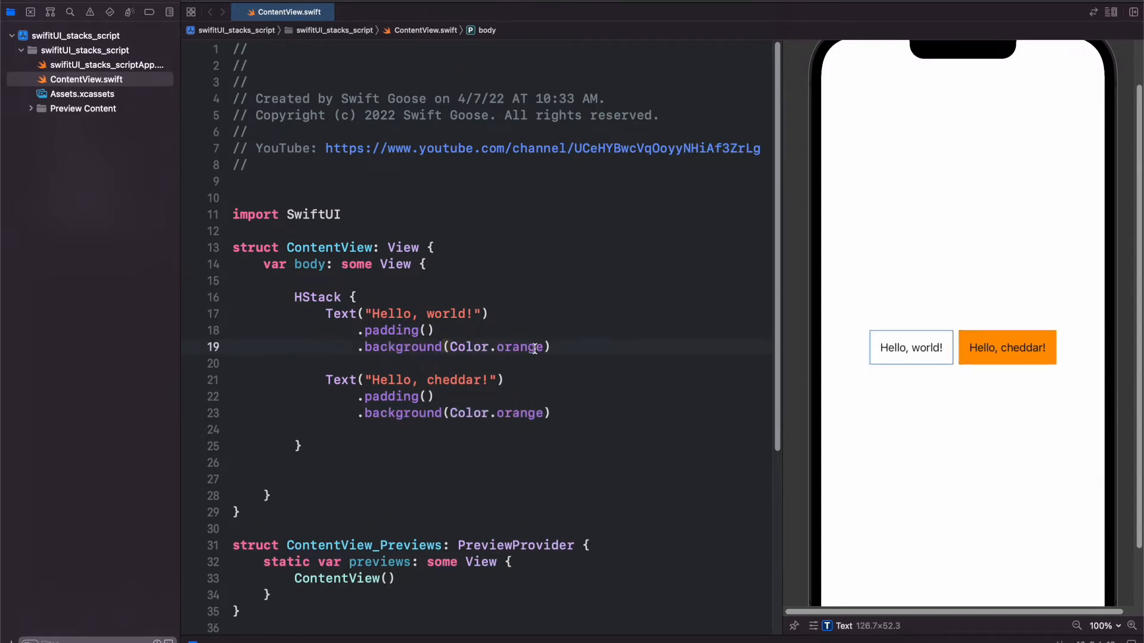
pyautogui.press('Backspace')
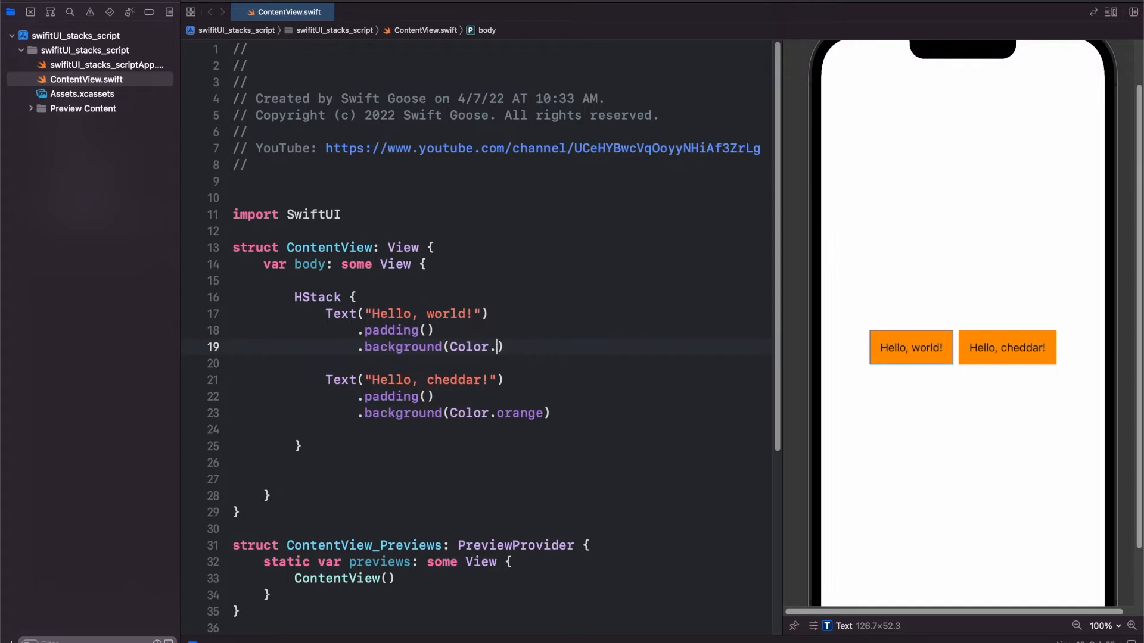
pyautogui.write('gray)')
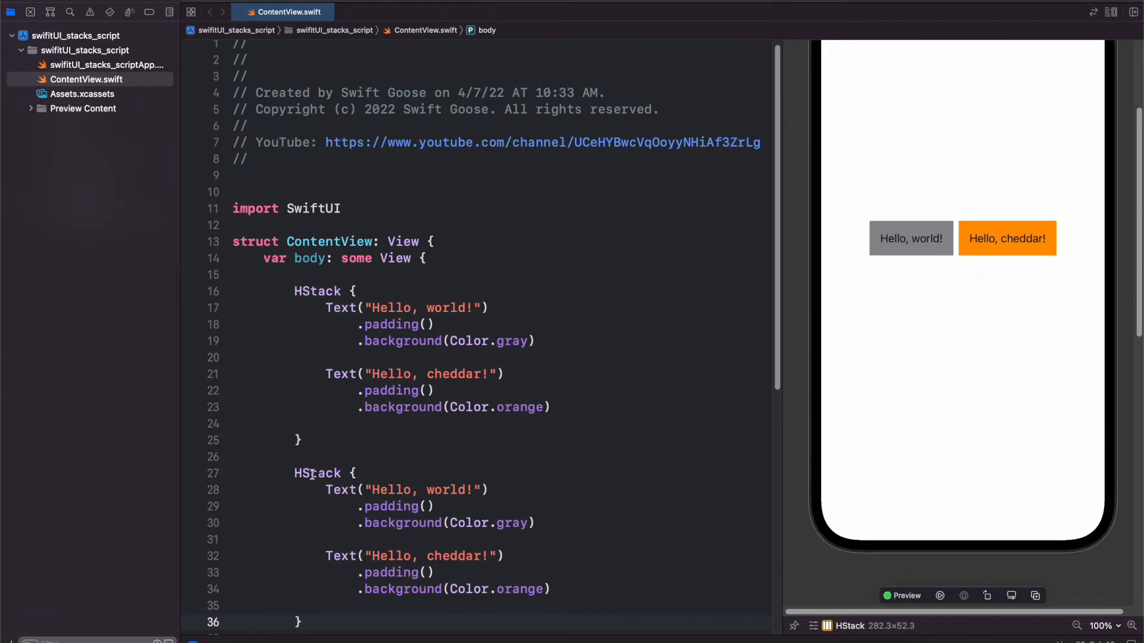
# - Scroll to the second HStack and change its first greeting to 'Hello, salad!'
pyautogui.scroll(-3)
pyautogui.write('sala')
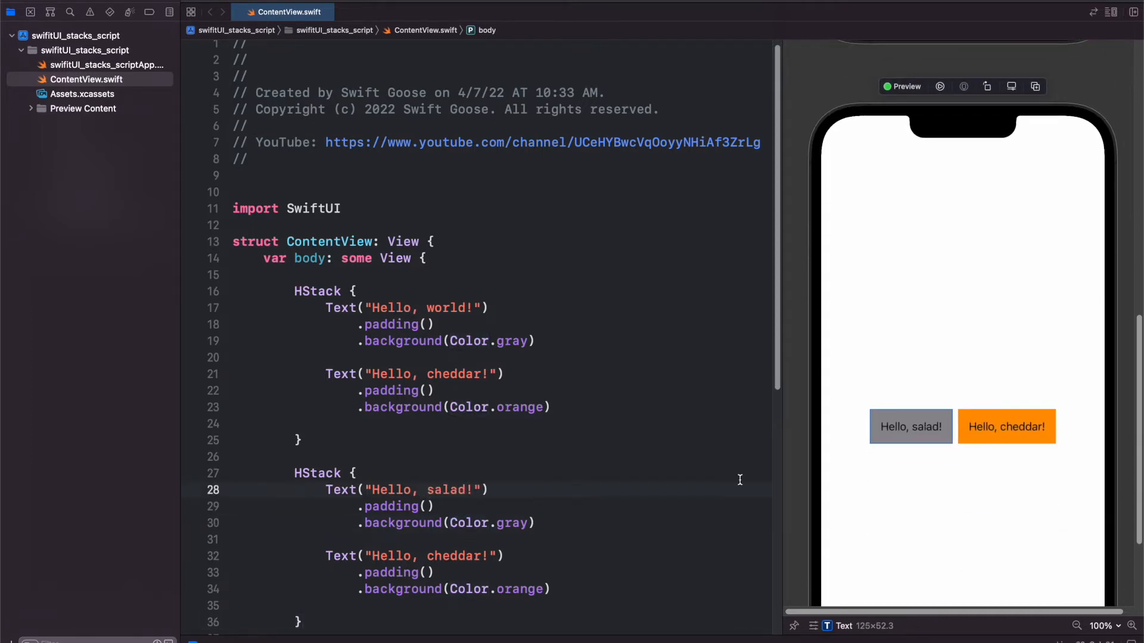
pyautogui.scroll(-3)
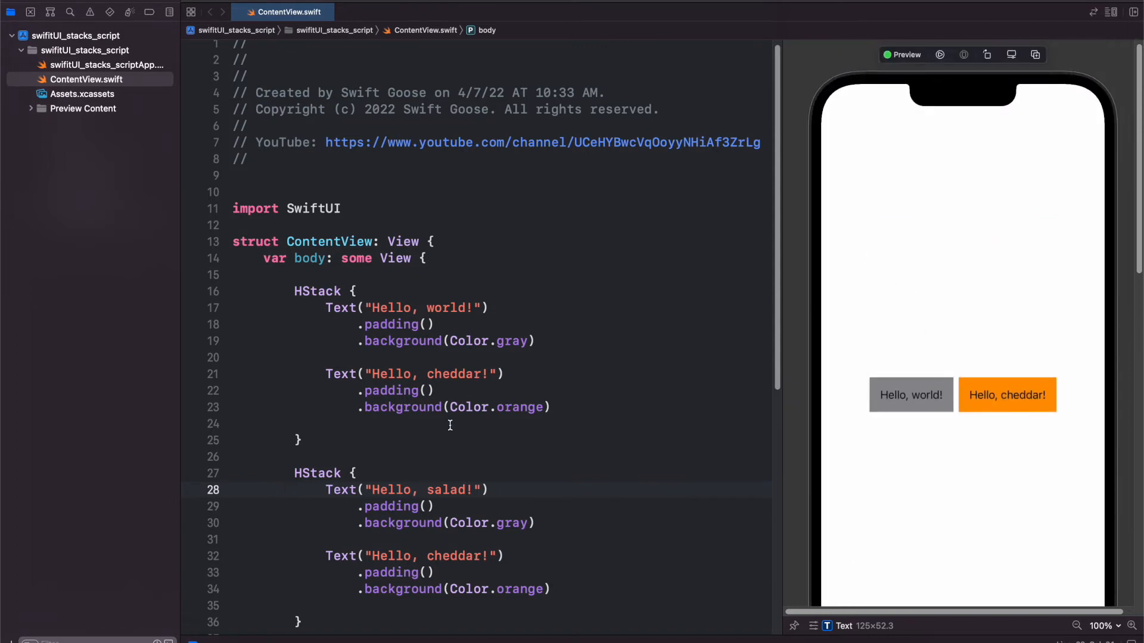
pyautogui.scroll(-3)
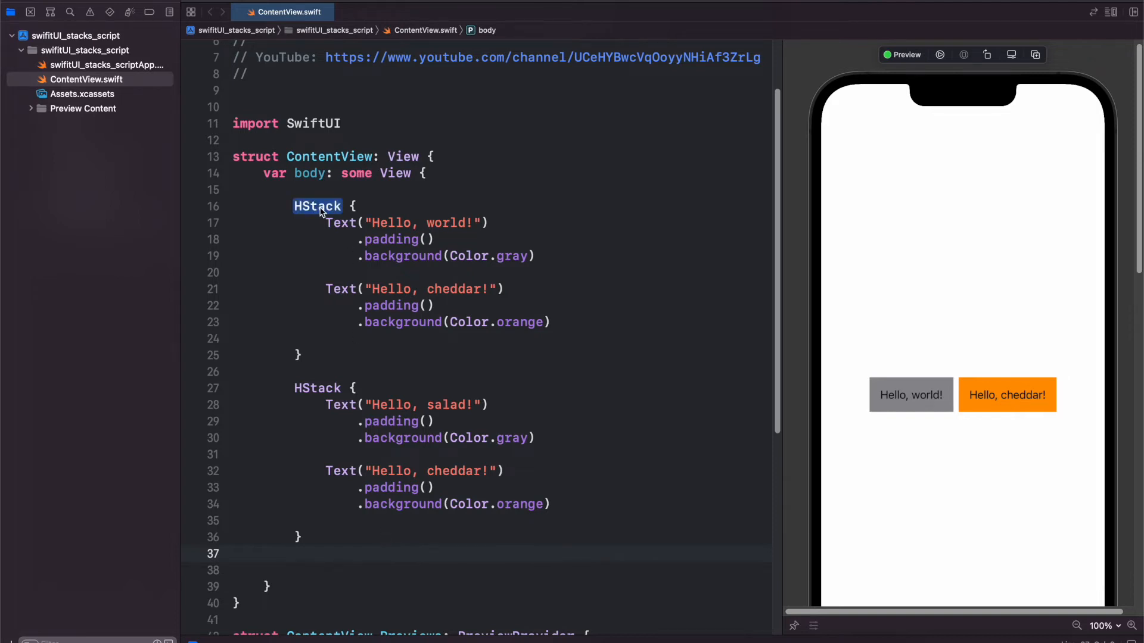
# - Embed both HStacks in a VStack with an orange background
pyautogui.click(316, 206)
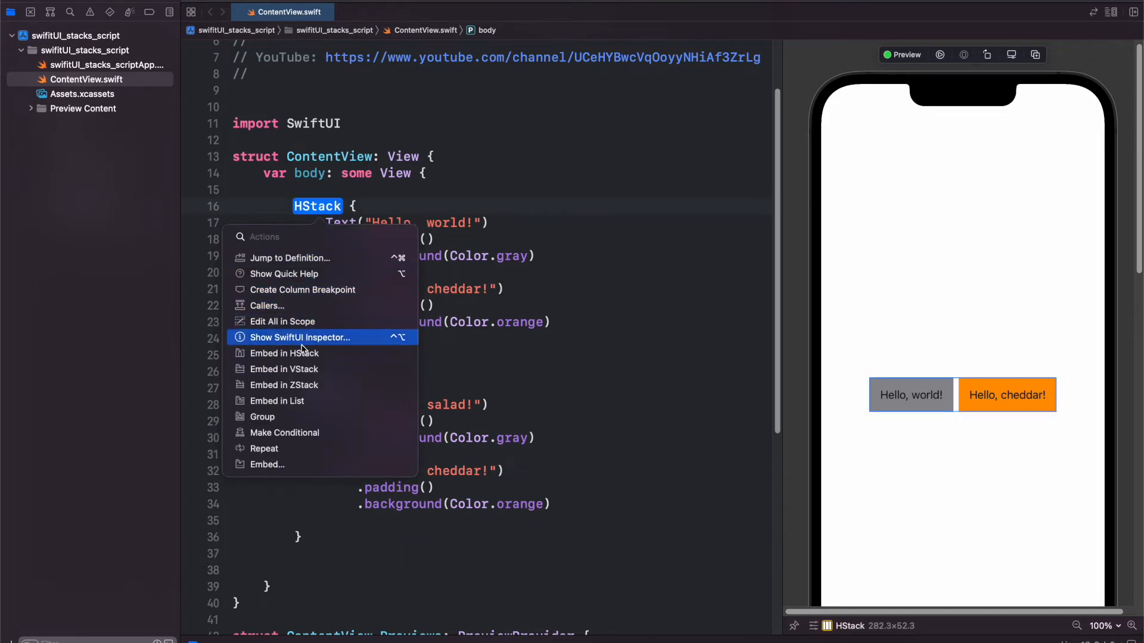
pyautogui.click(283, 368)
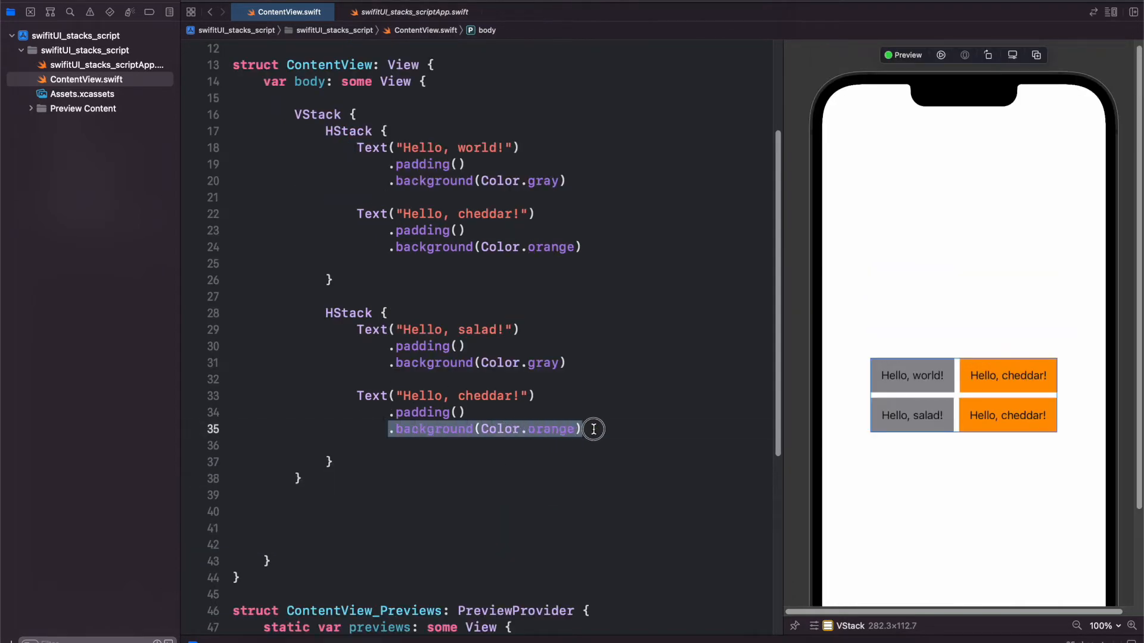
pyautogui.click(294, 495)
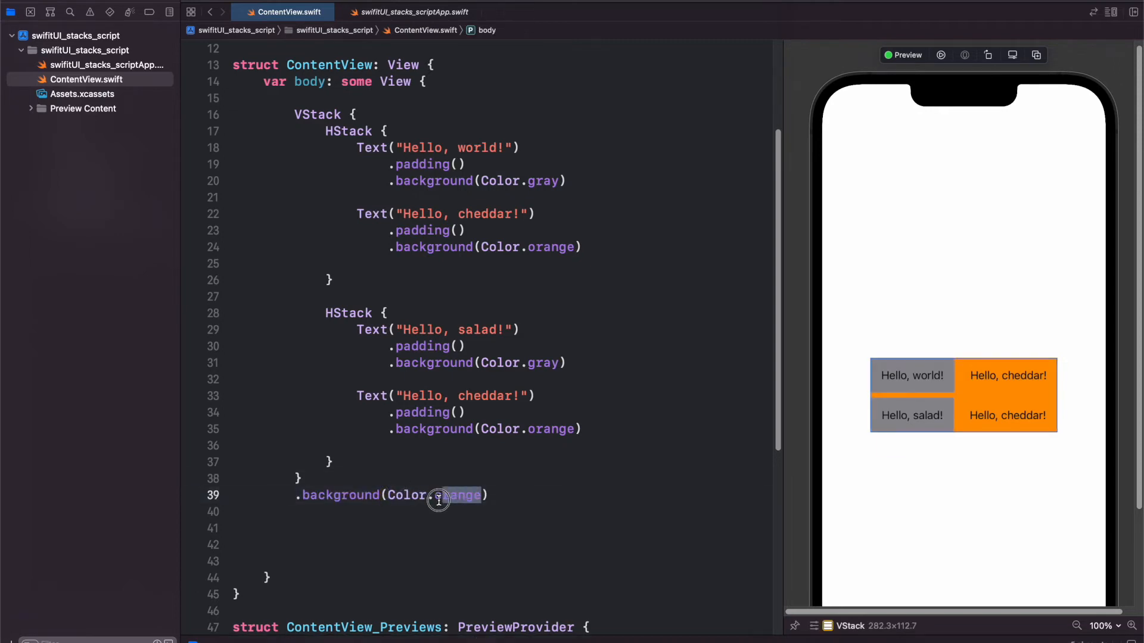
# - Change the VStack background to Color.cyan and add .padding() above it
pyautogui.write('cyan')
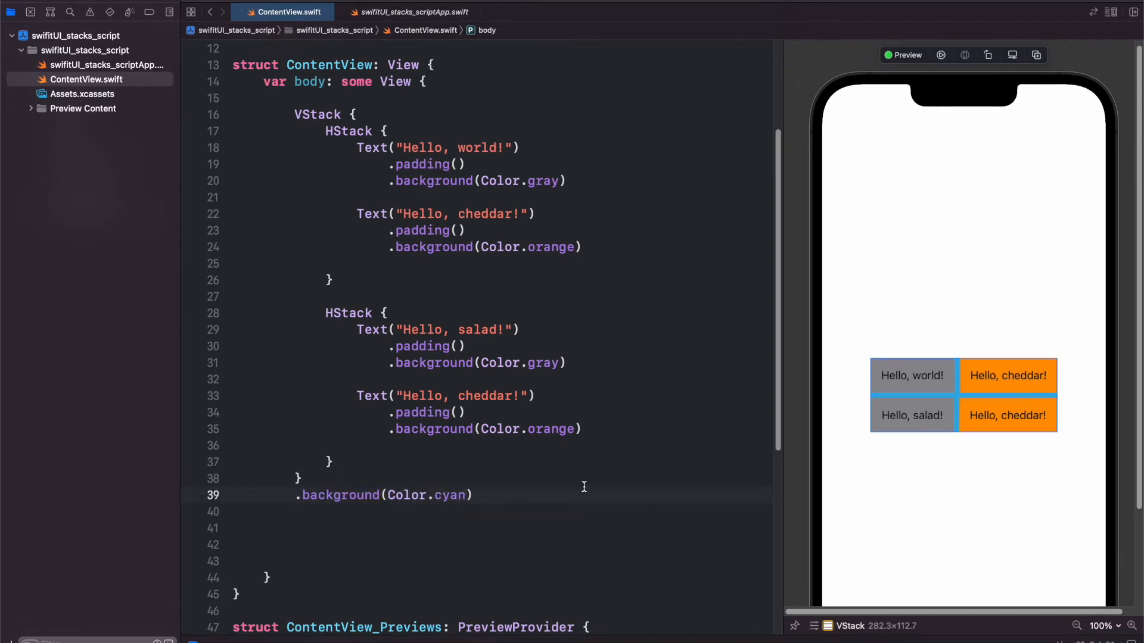
pyautogui.moveTo(955, 405)
pyautogui.write('.')
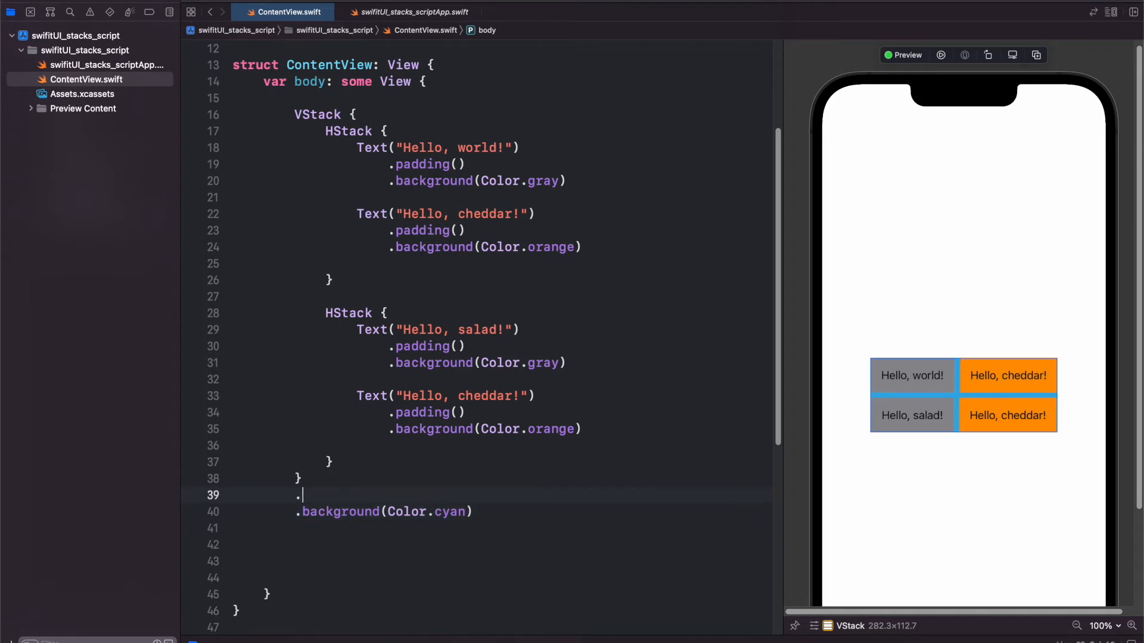
pyautogui.write('padding()')
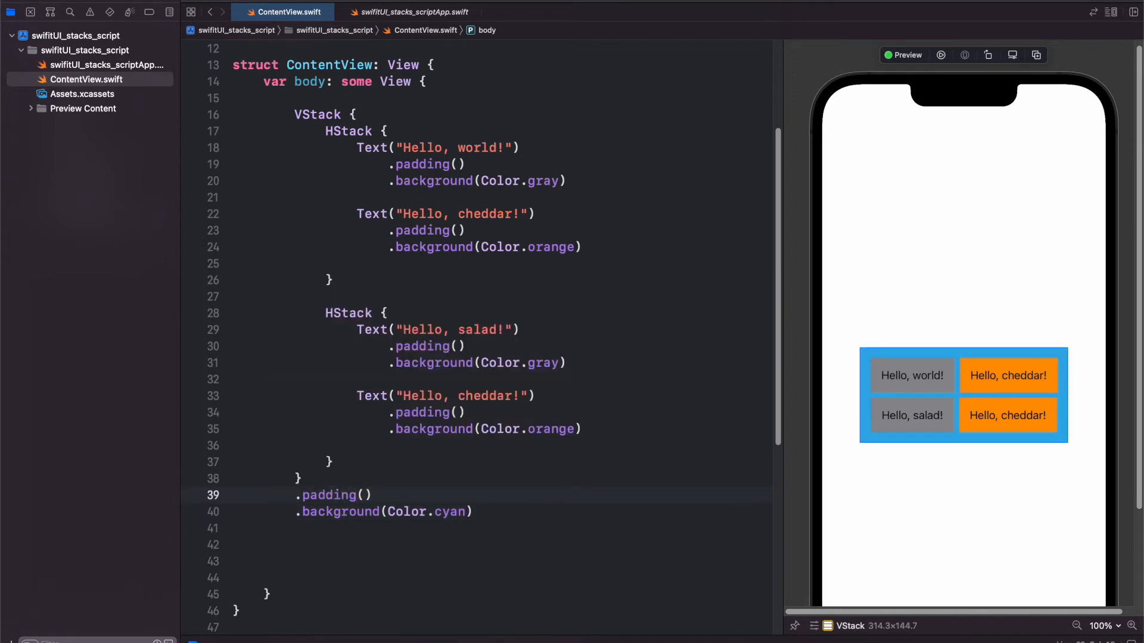
pyautogui.scroll(3)
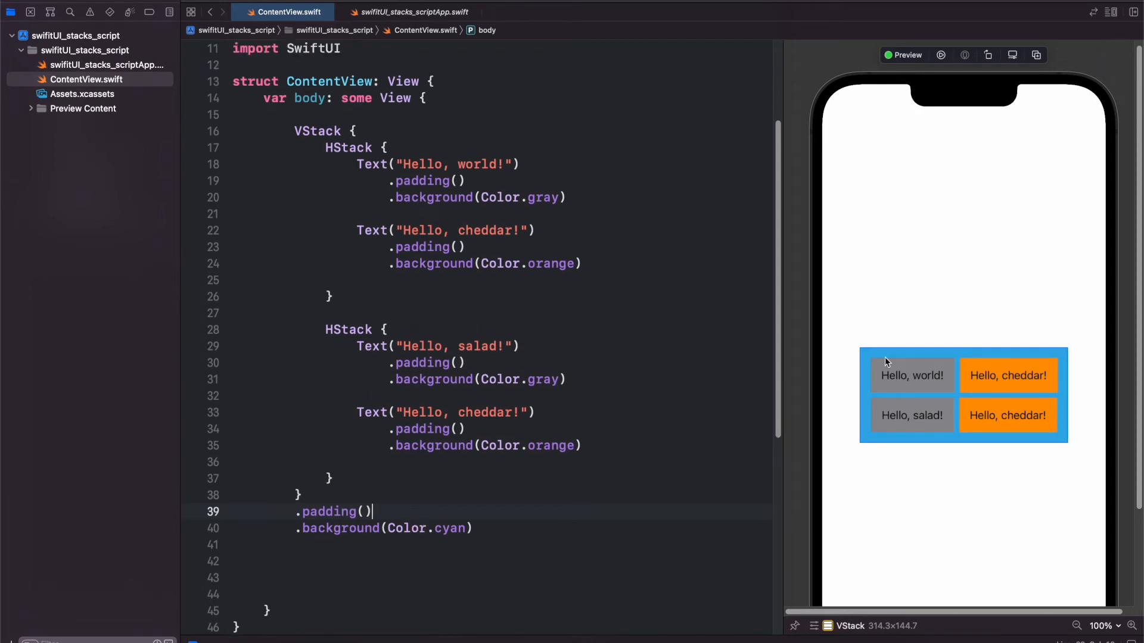
pyautogui.moveTo(1089, 428)
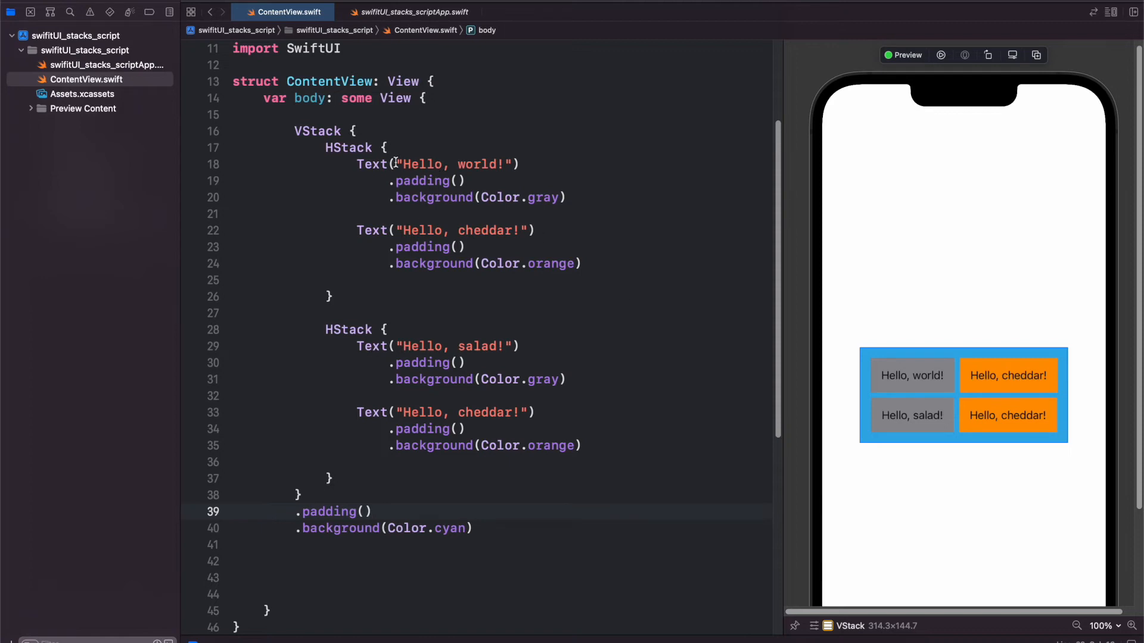
# - Embed the VStack in a ZStack and open a blank line above it
pyautogui.doubleClick(317, 130)
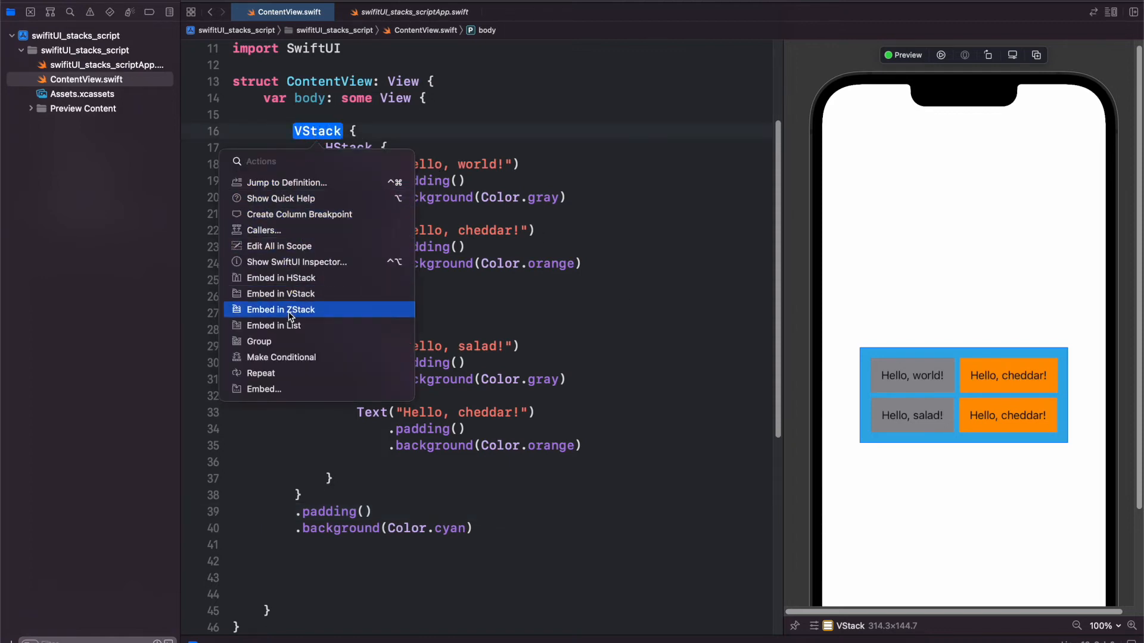
pyautogui.click(280, 309)
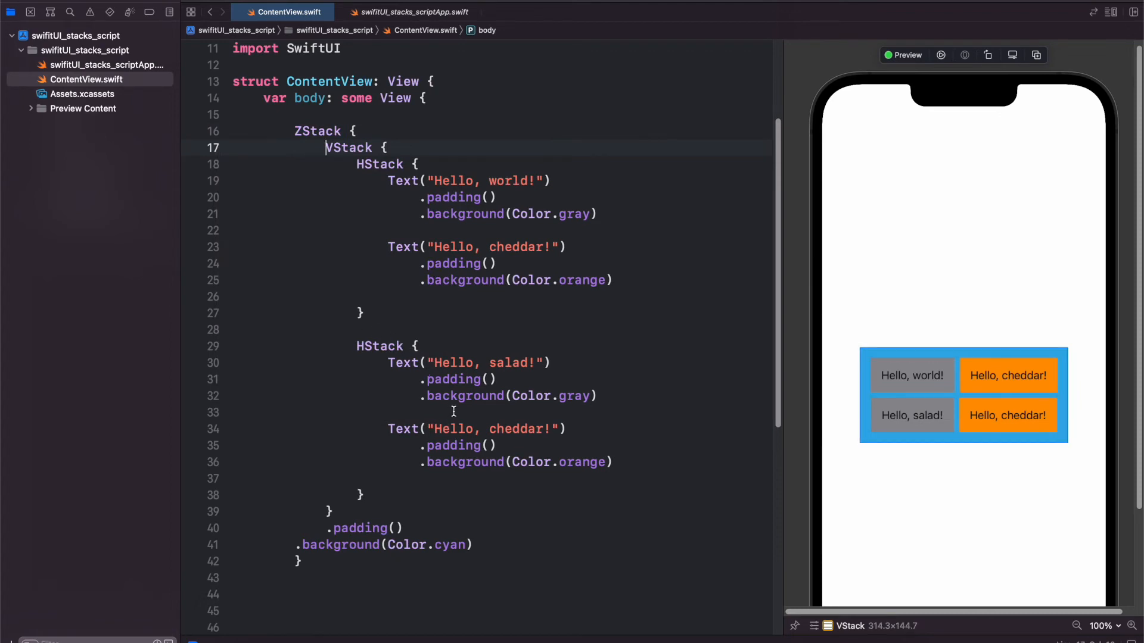
pyautogui.scroll(3)
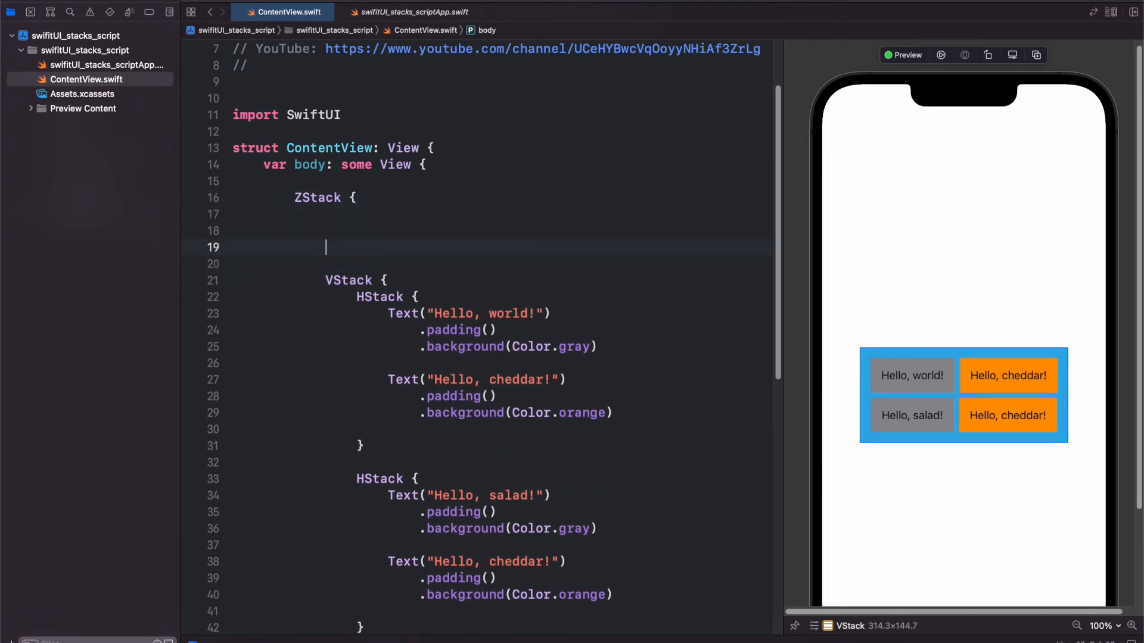
# - Insert Image(systemName: "earbuds.case.fill") above the VStack in the ZStack
pyautogui.write('Image')
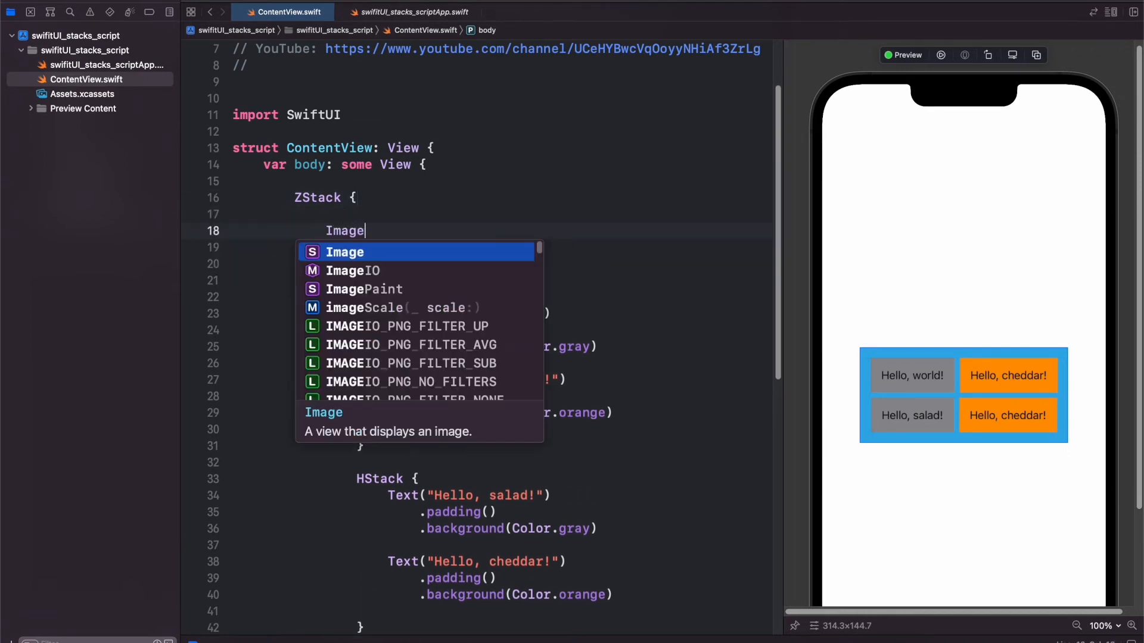
pyautogui.click(344, 251)
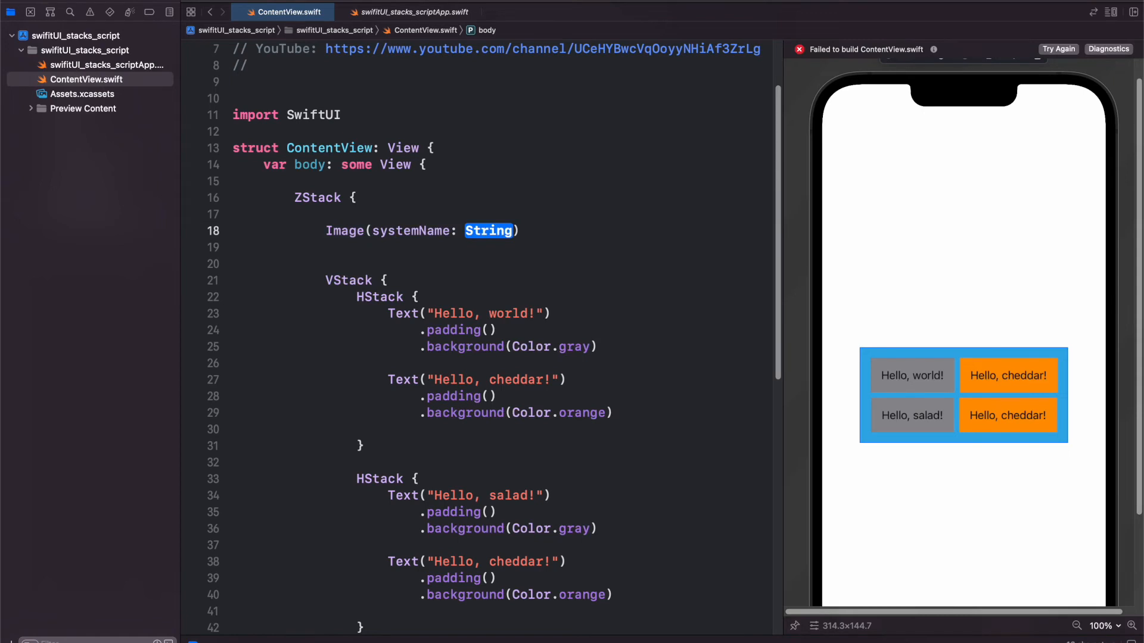
pyautogui.write('"earbuds.case.fill"')
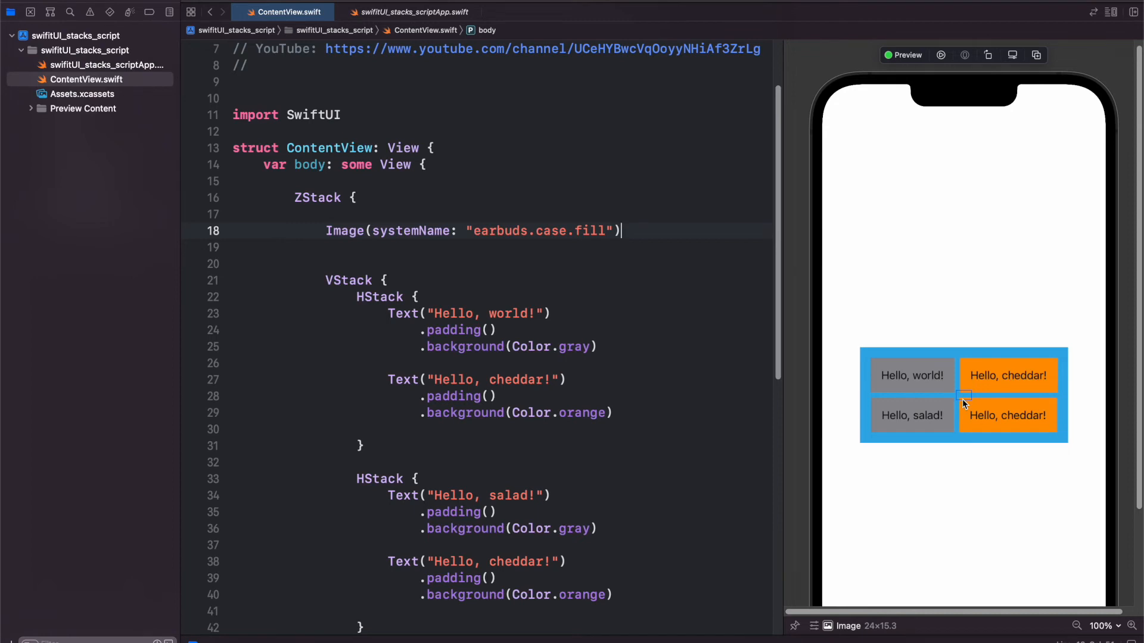
pyautogui.moveTo(962, 397)
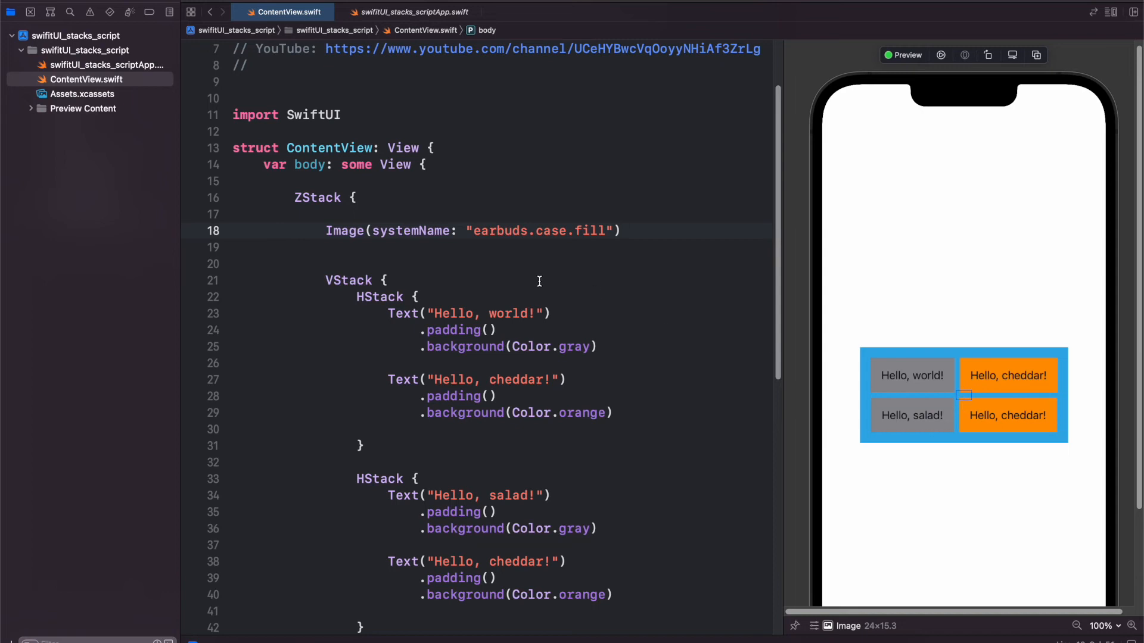
# - Give the earbuds case image resizable, scaledToFit, padding and a green background
pyautogui.write('.resizable(')
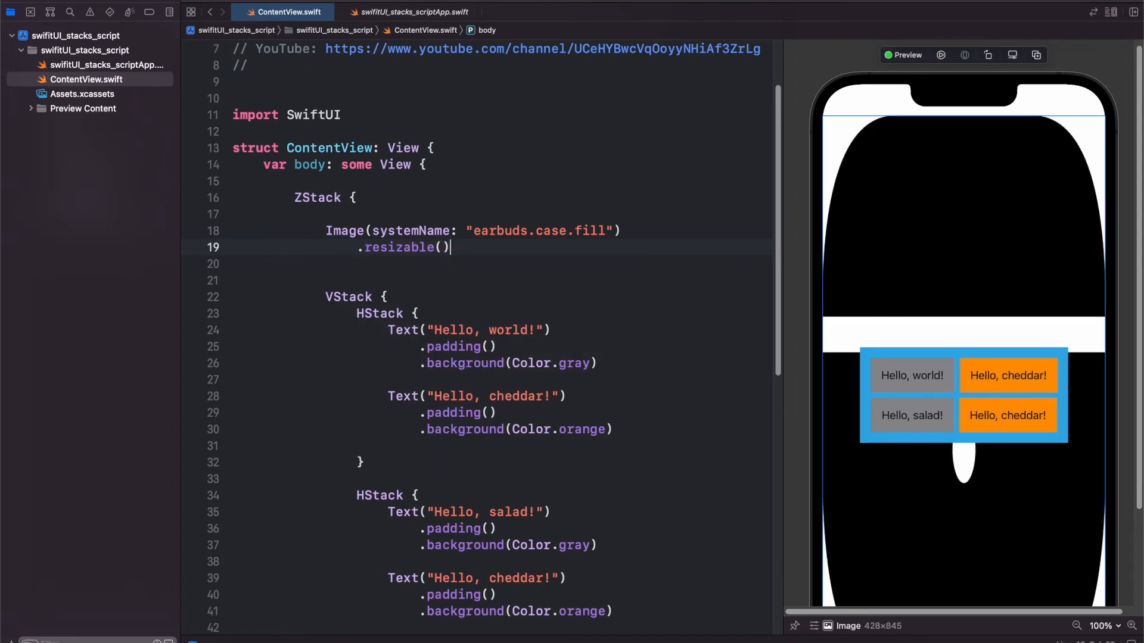
pyautogui.write('.background(')
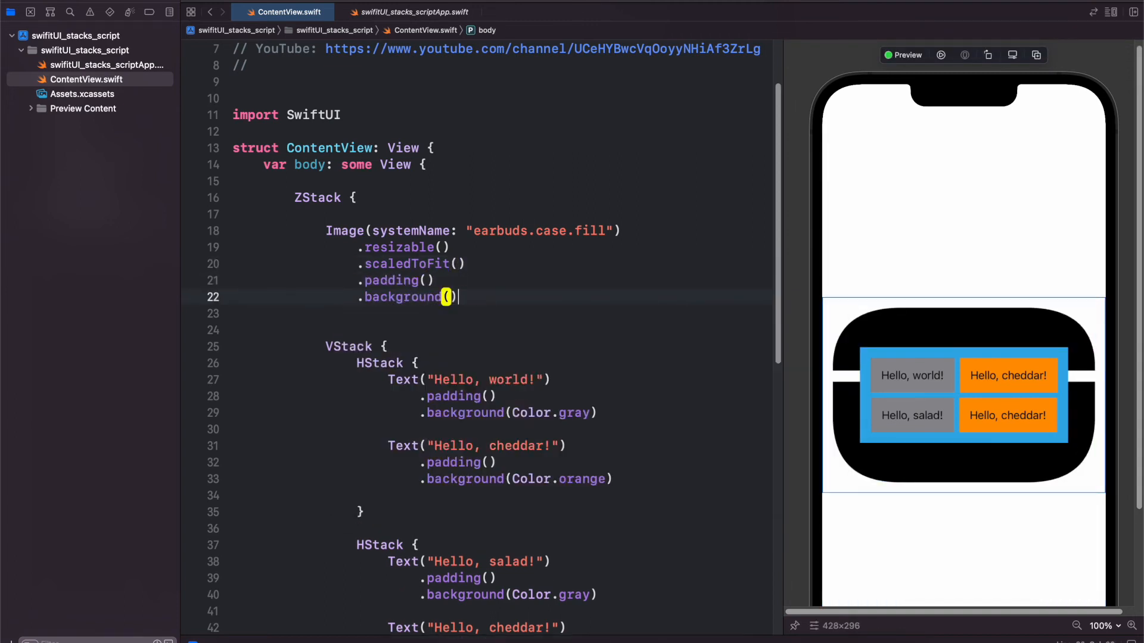
pyautogui.write('Color.g')
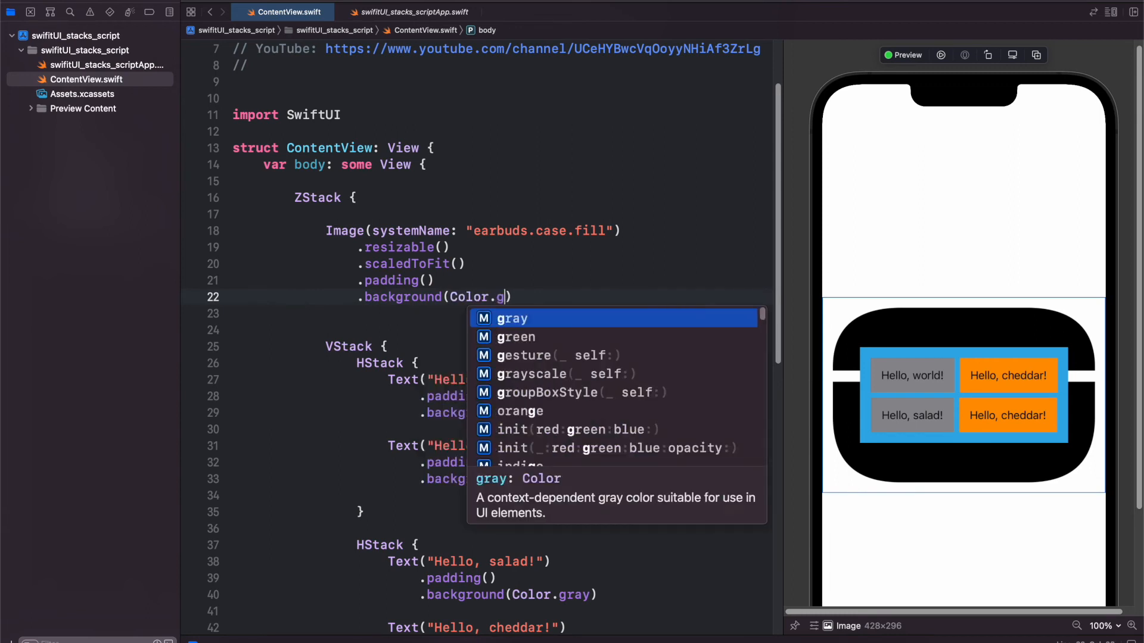
pyautogui.click(514, 336)
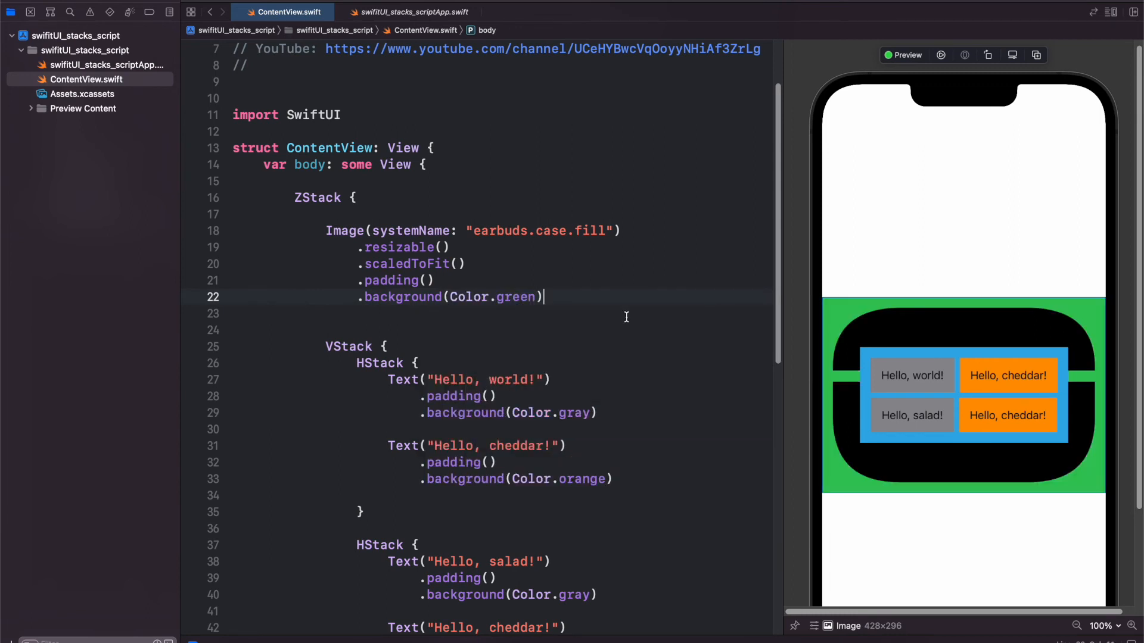
pyautogui.scroll(-3)
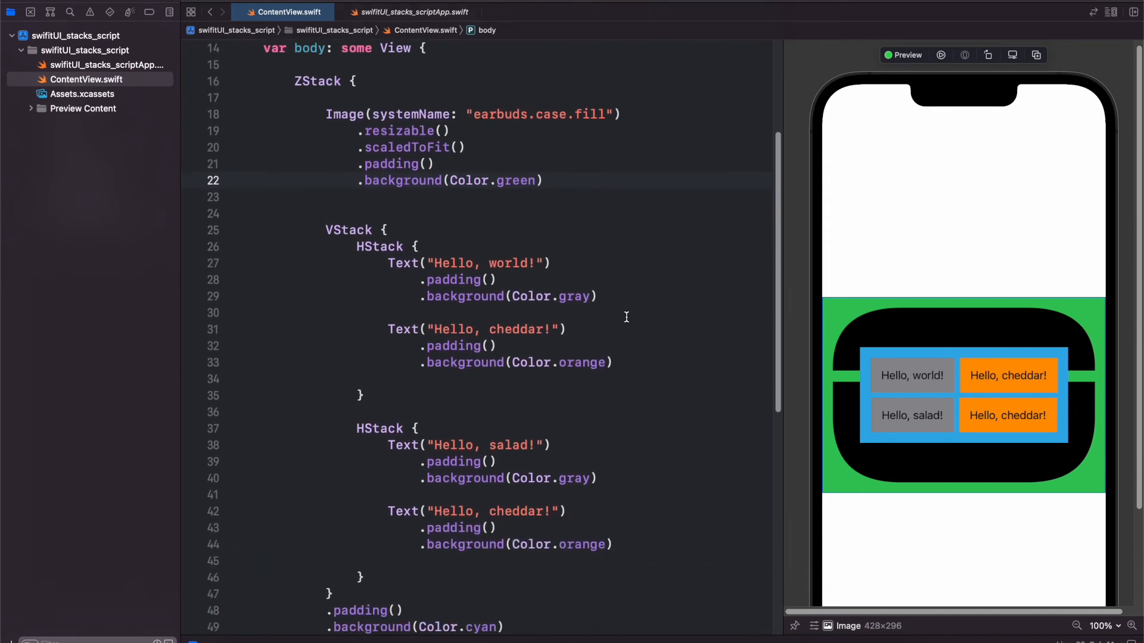
# - Add a resizable, scaled-to-fit airpodspro Image after the VStack's cyan background
pyautogui.scroll(-3)
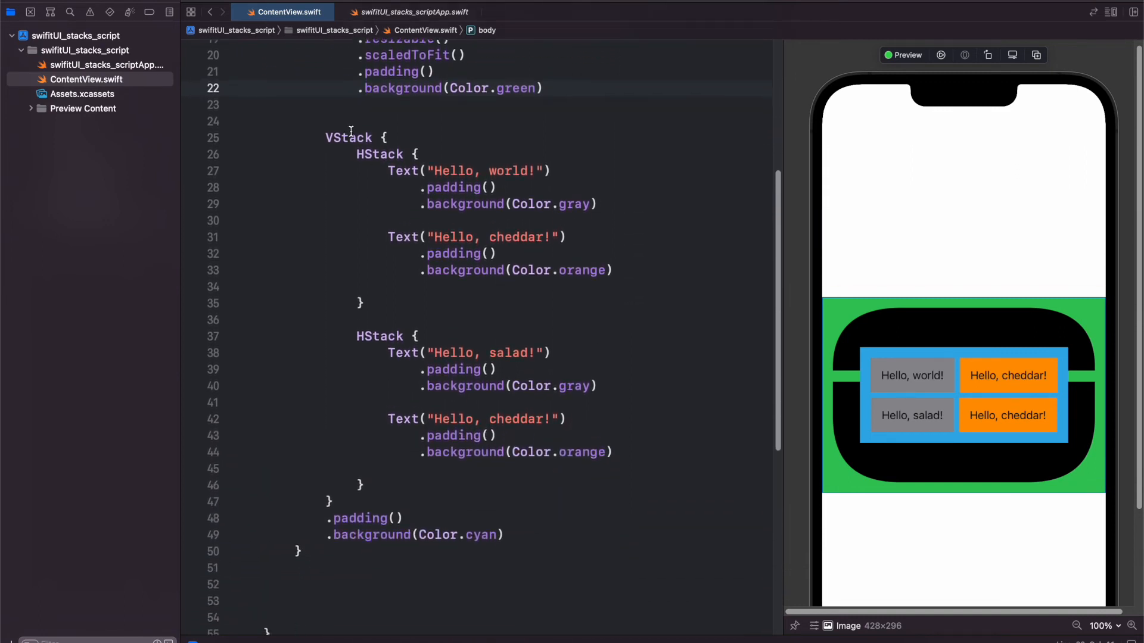
pyautogui.click(504, 535)
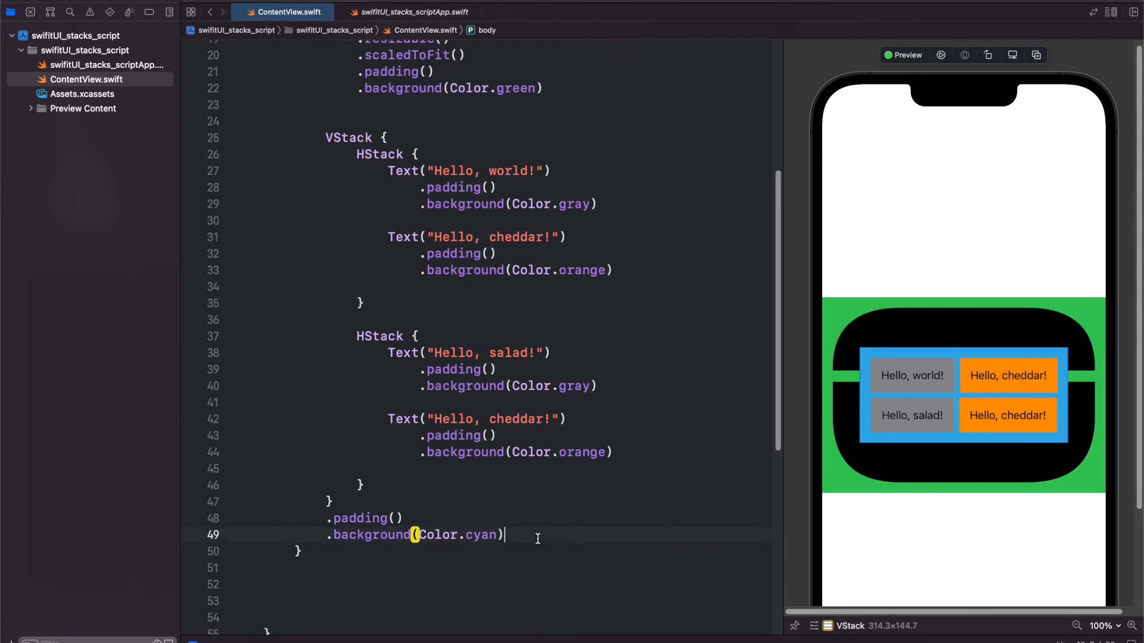
pyautogui.write('Image(systemName: "airpodspro')
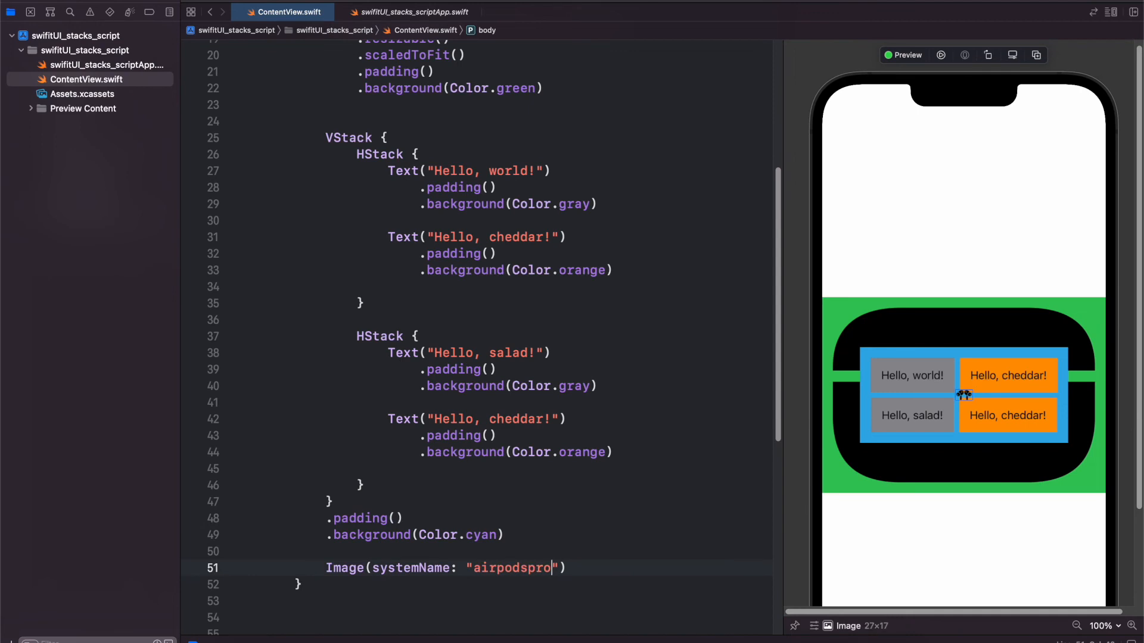
pyautogui.moveTo(592, 565)
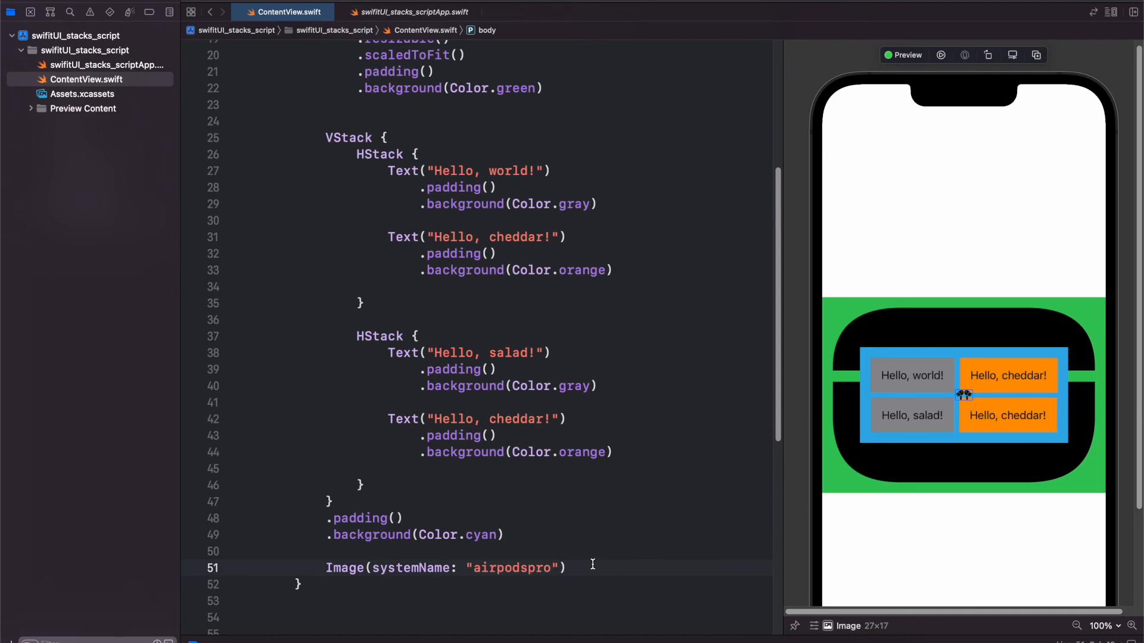
pyautogui.write('.resizable()')
pyautogui.write('.scaledToFit(')
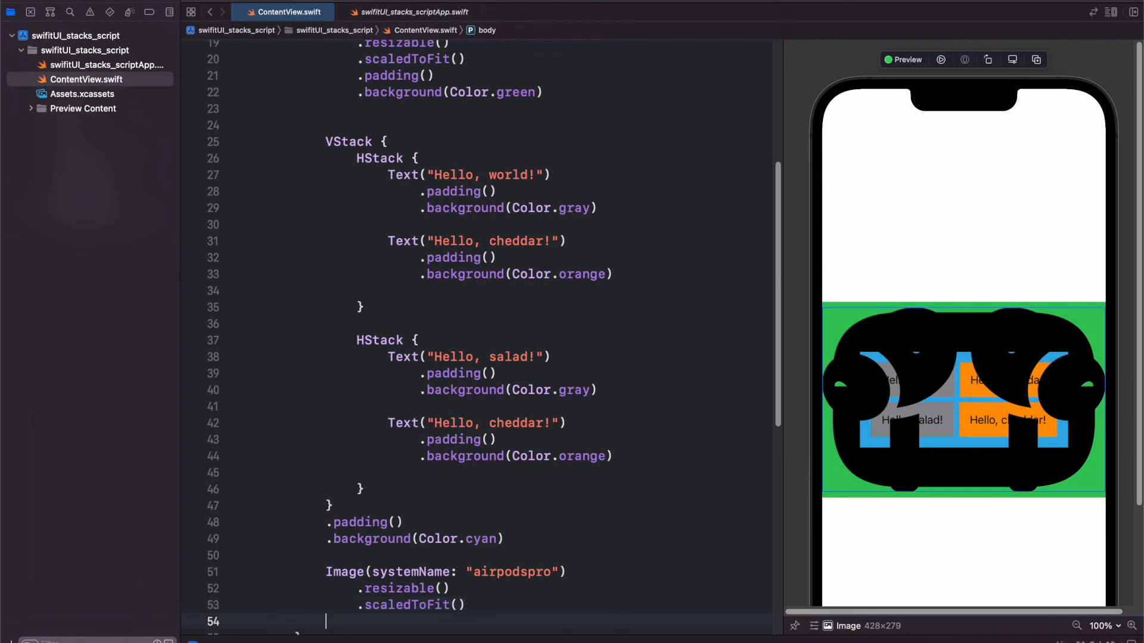
# - Make the airpodspro image yellow with .padding(80)
pyautogui.write('.foregroundColor(Color.yellow')
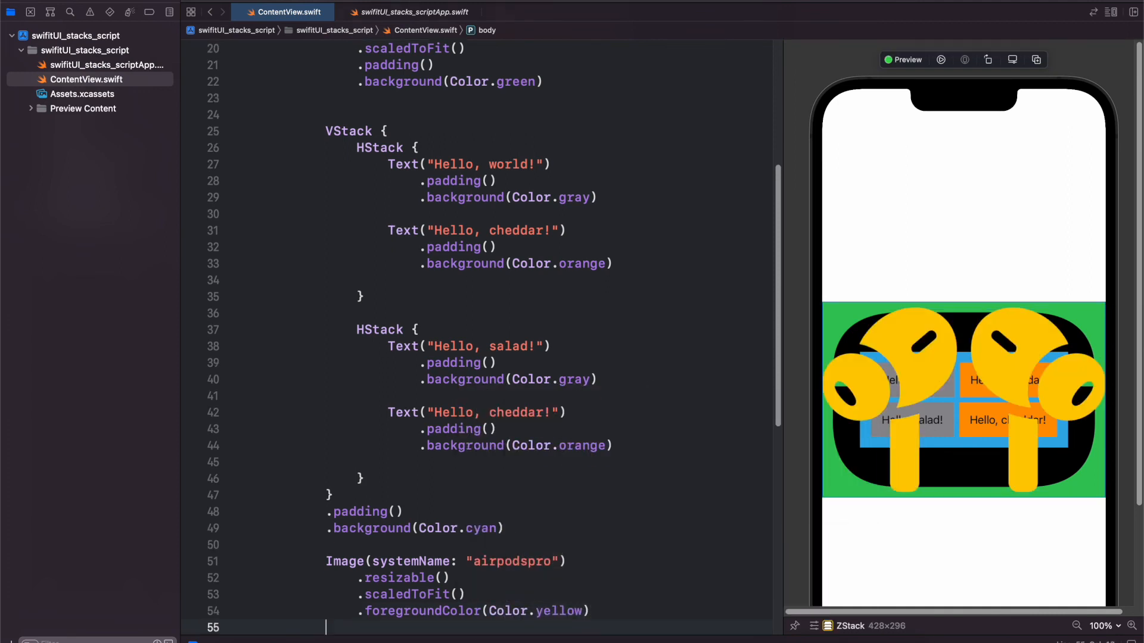
pyautogui.write('.padding()')
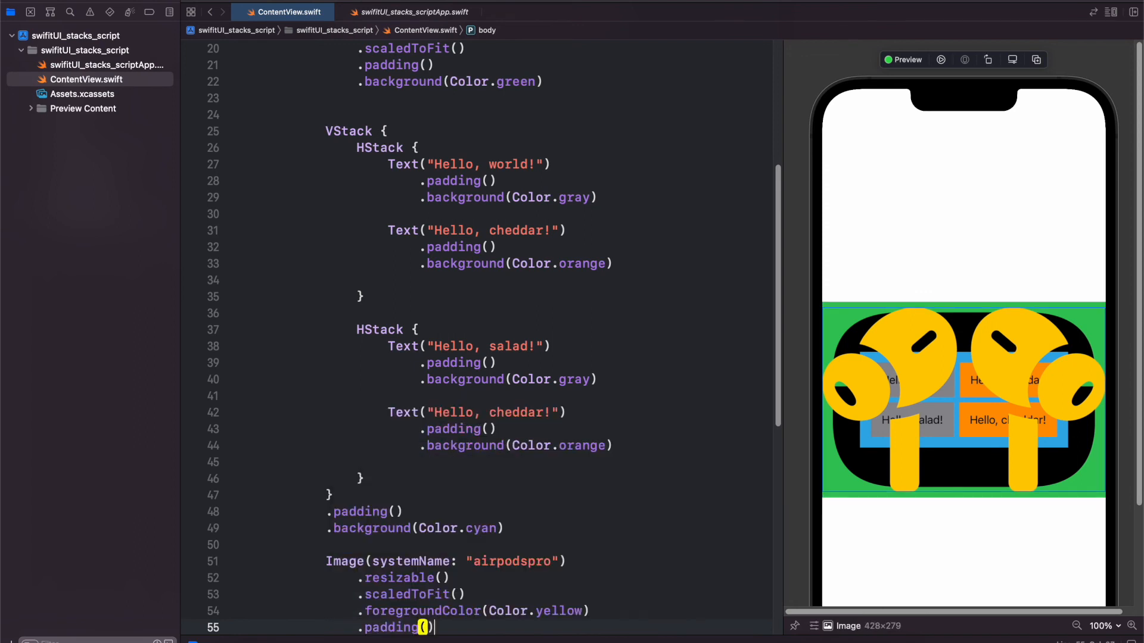
pyautogui.write('80')
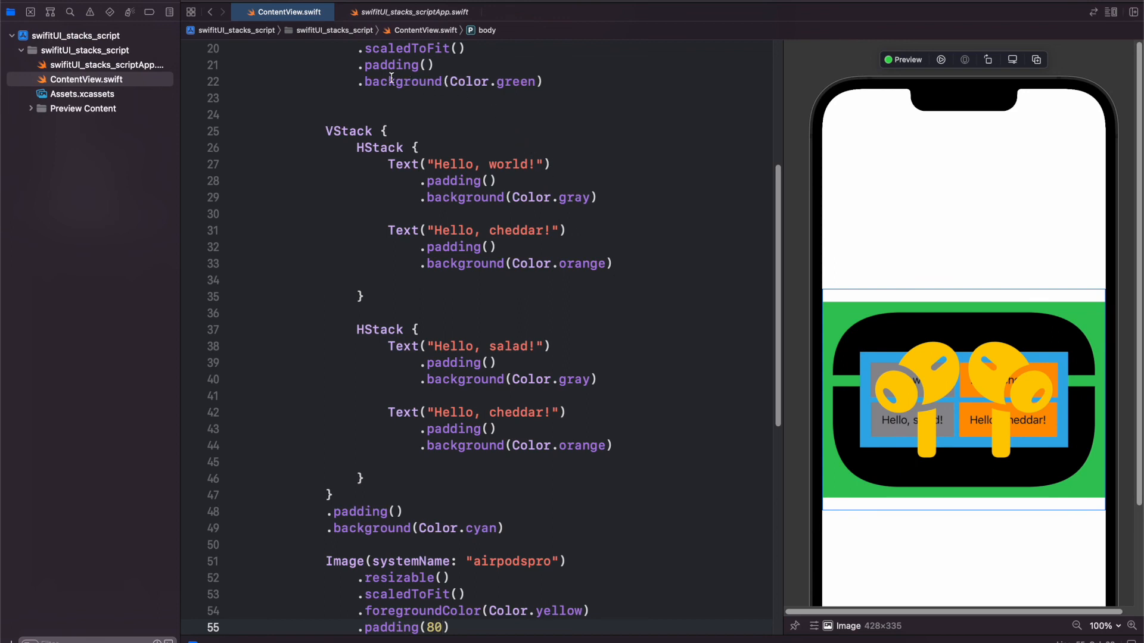
pyautogui.moveTo(865, 338)
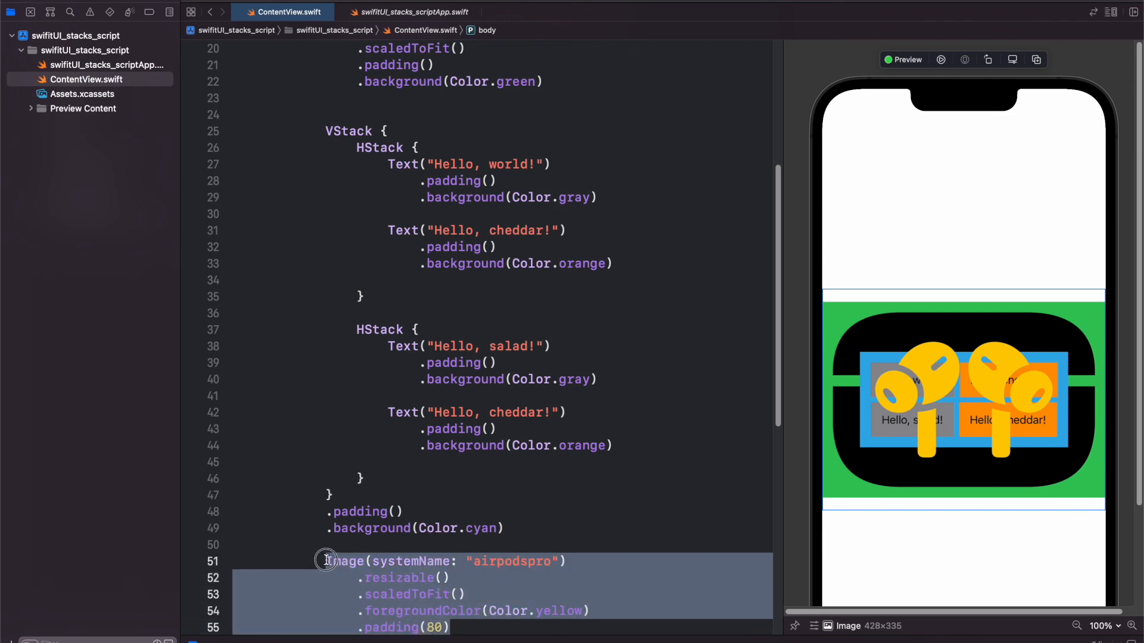
# - Move the airpodspro Image code above the VStack
pyautogui.press('Delete')
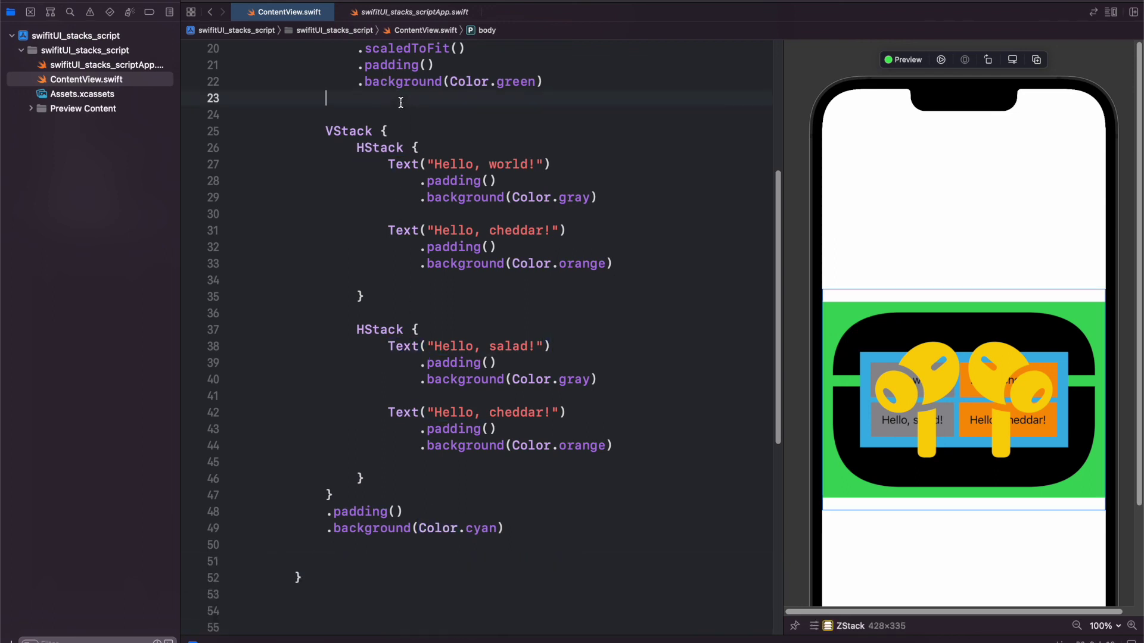
pyautogui.write('Image(systemName: "airpodspro")')
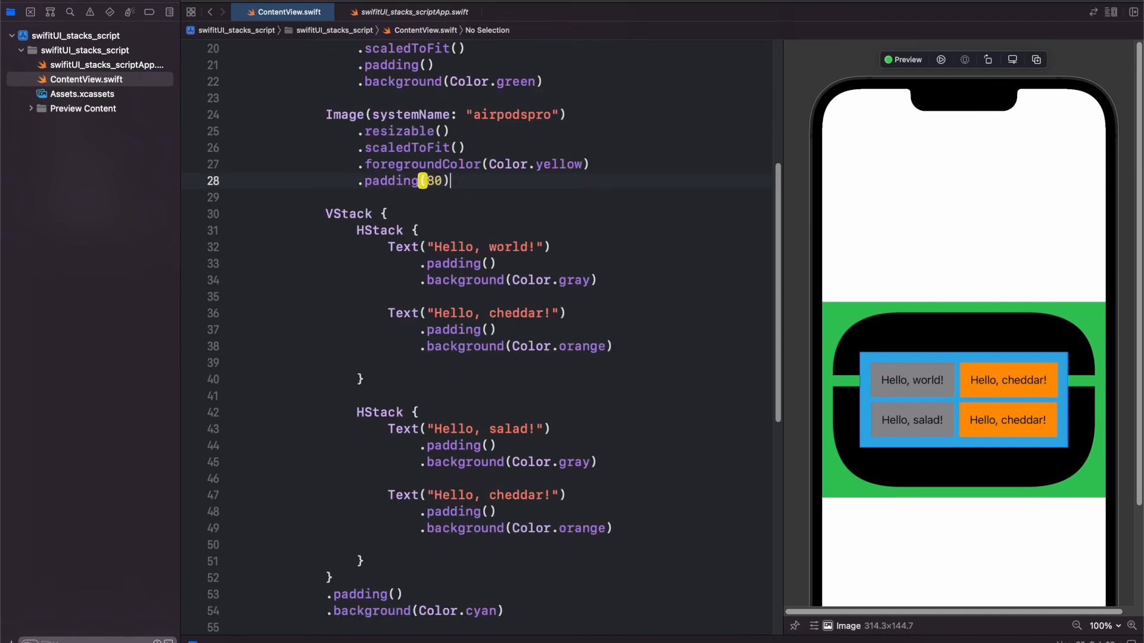